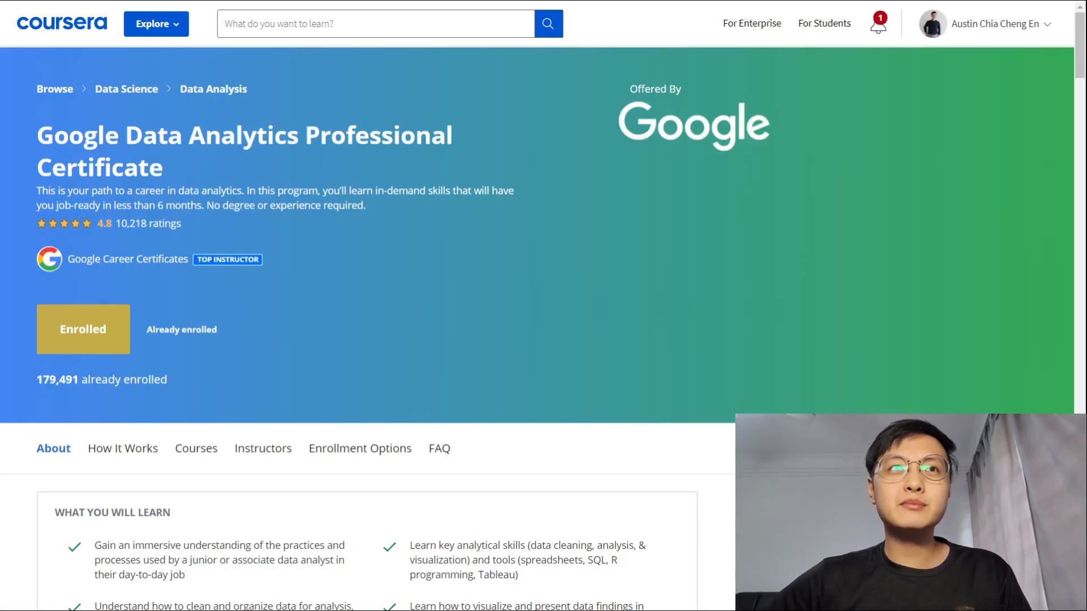
Highlight the certificate title and the tools listed in What You Will Learn.
double_click(77, 136)
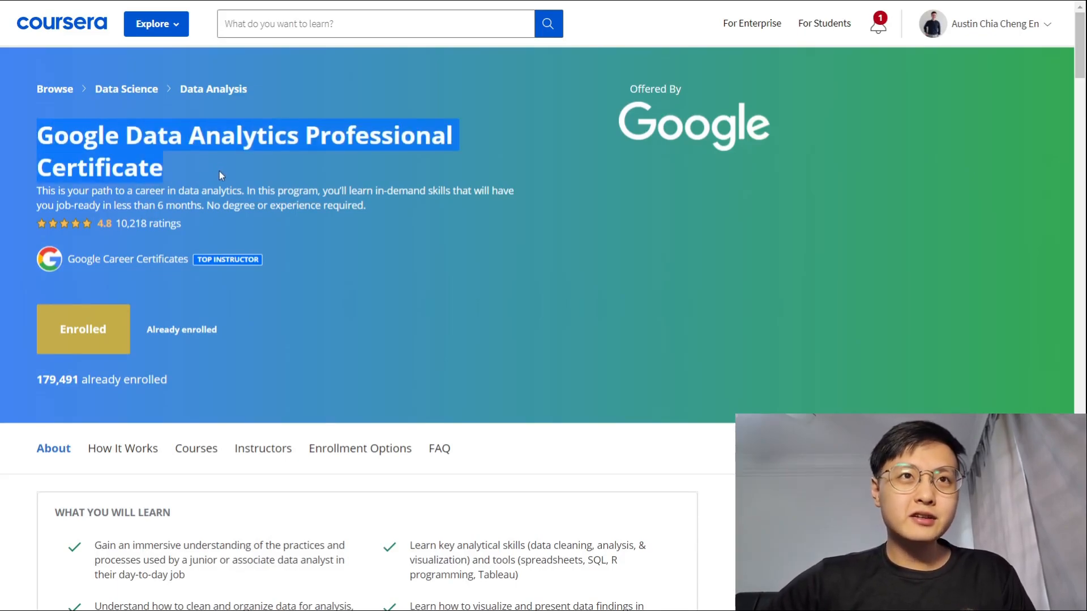
mouse_move(85, 99)
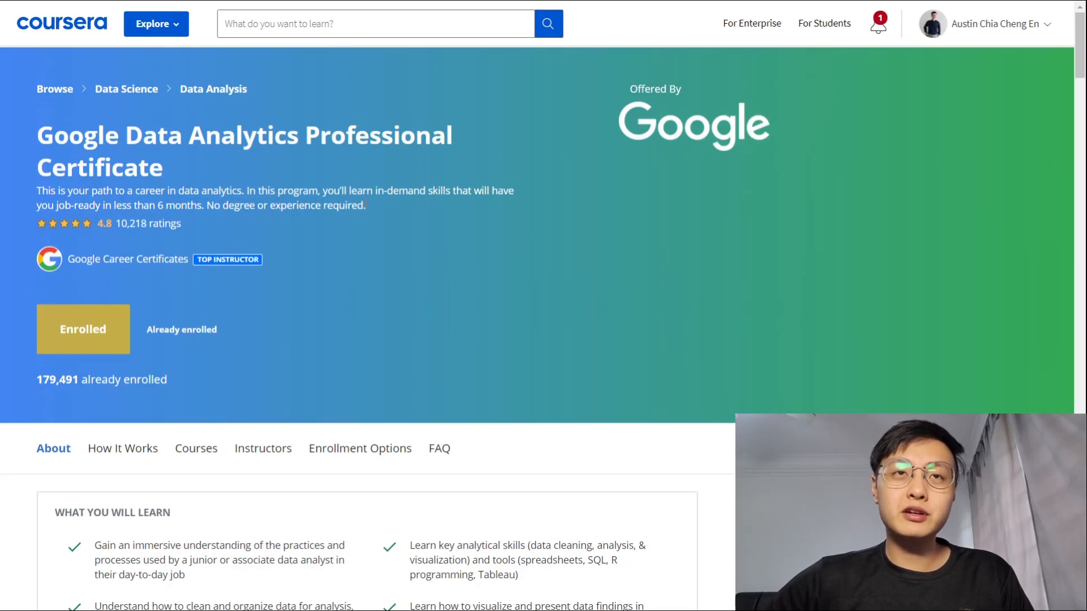
mouse_move(374, 203)
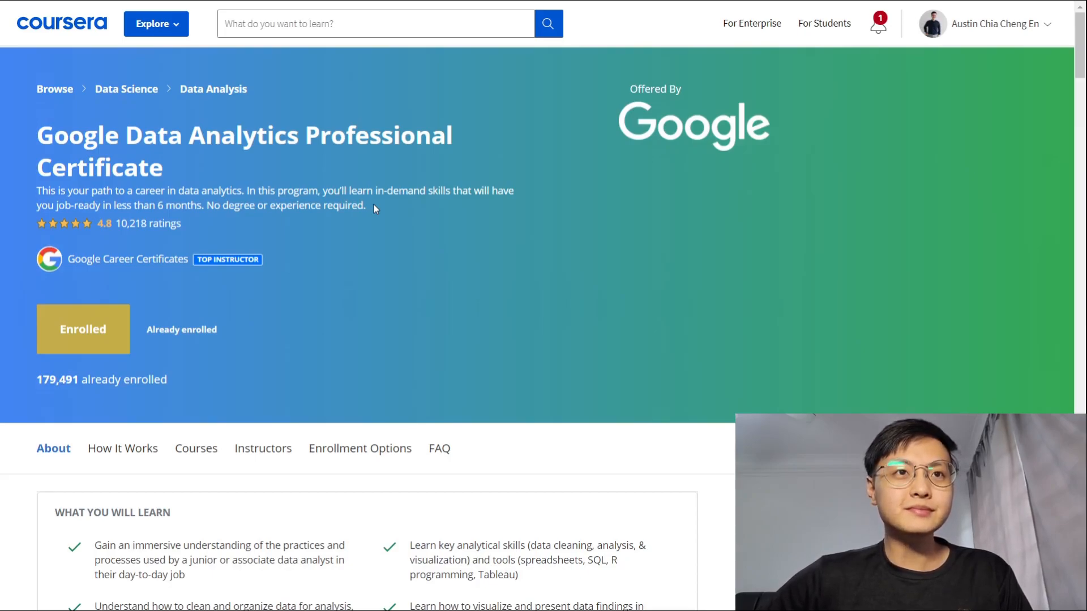
scroll("down", 3)
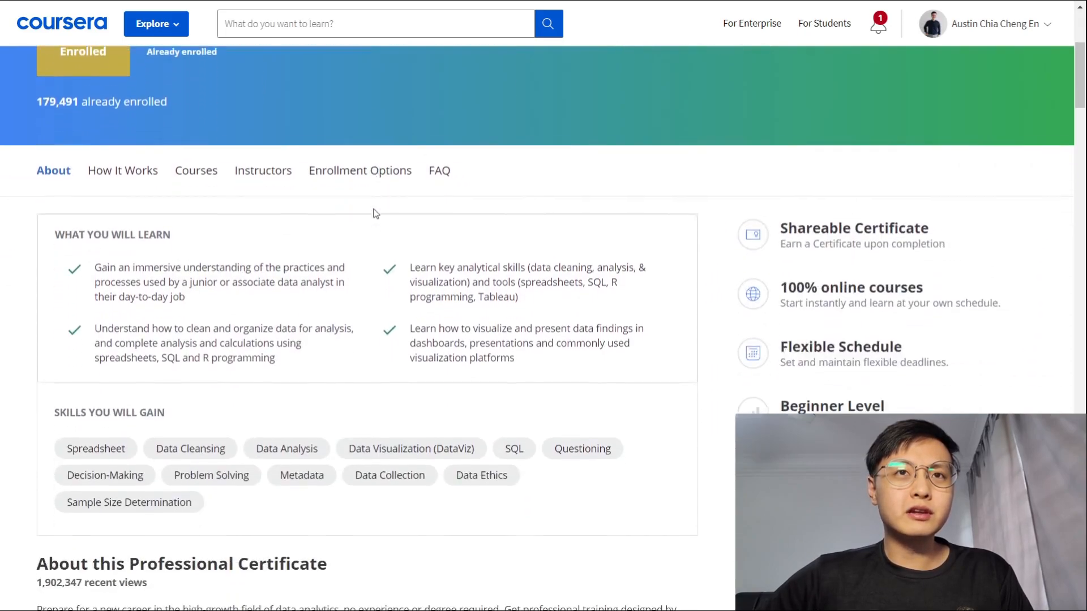
scroll("down", 3)
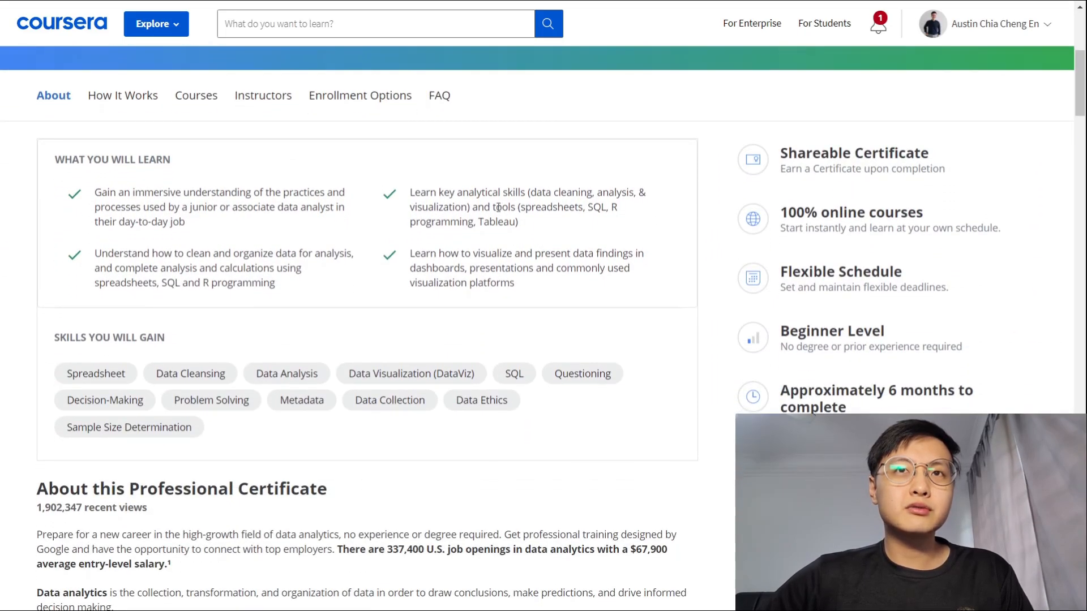
double_click(551, 206)
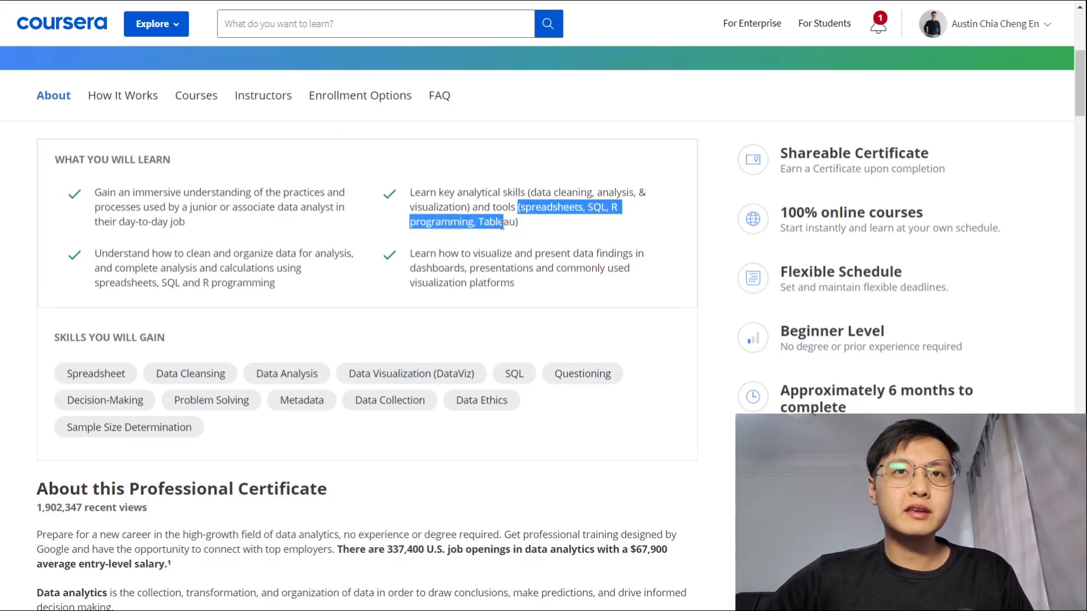
left_click(511, 225)
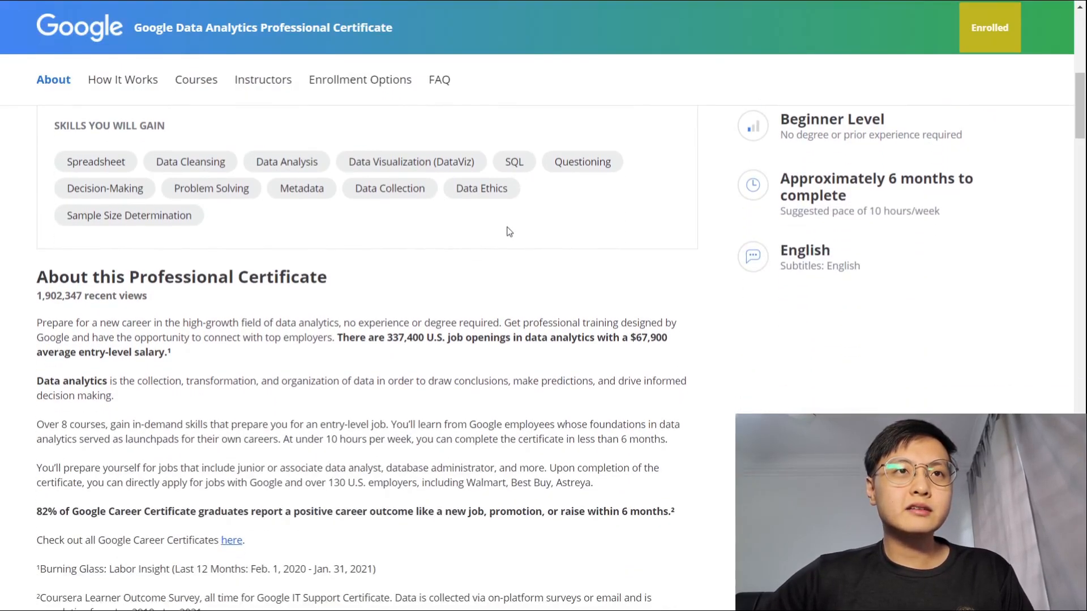
Scroll past Skills to the About this Professional Certificate description, highlighting its lines.
scroll("down", 3)
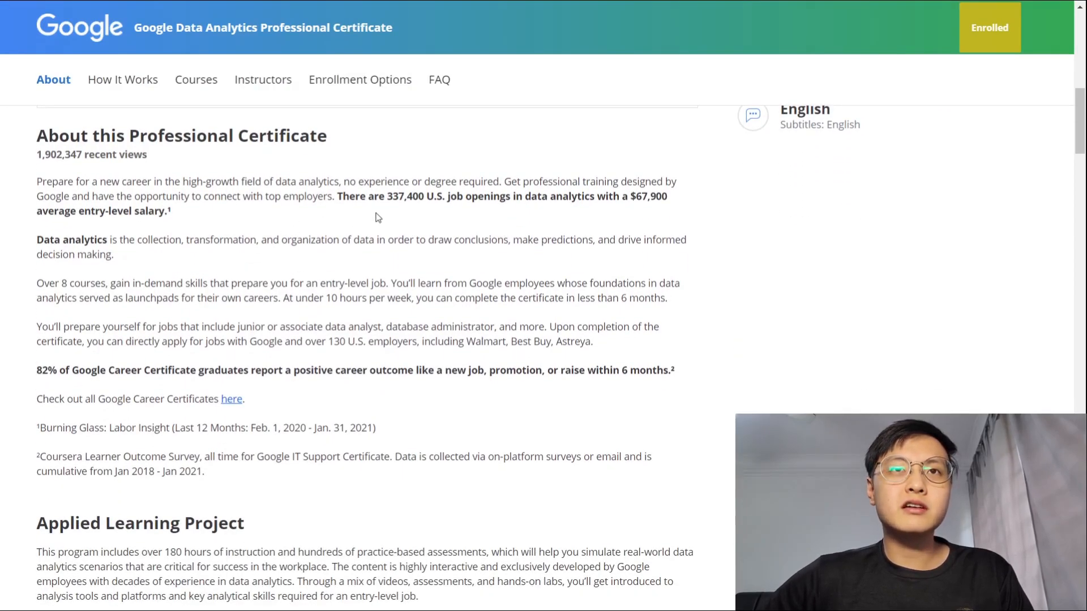
left_click_drag(387, 197, 572, 197)
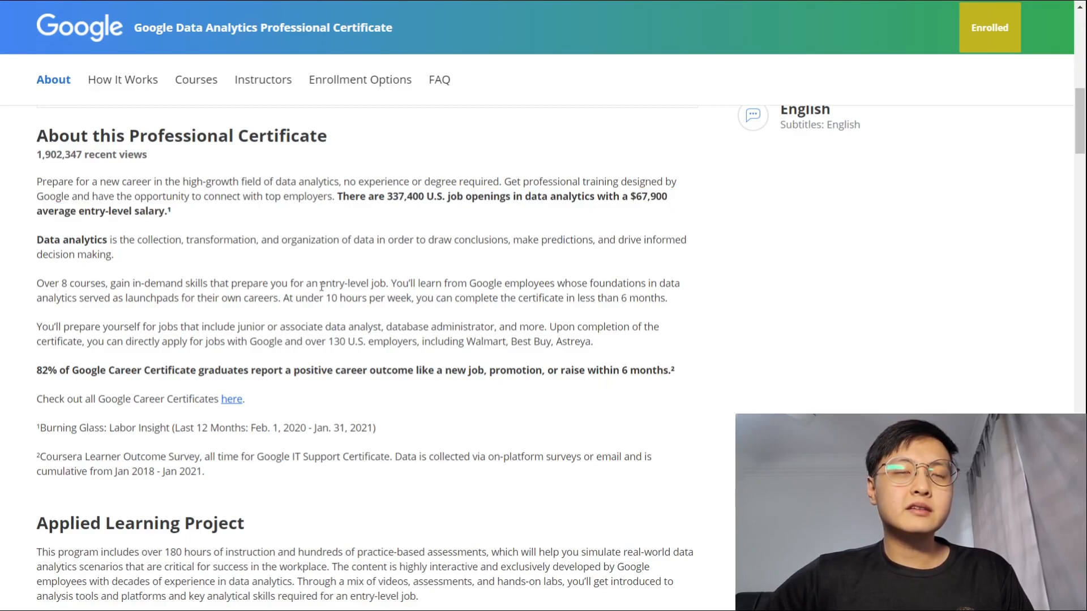
mouse_move(16, 374)
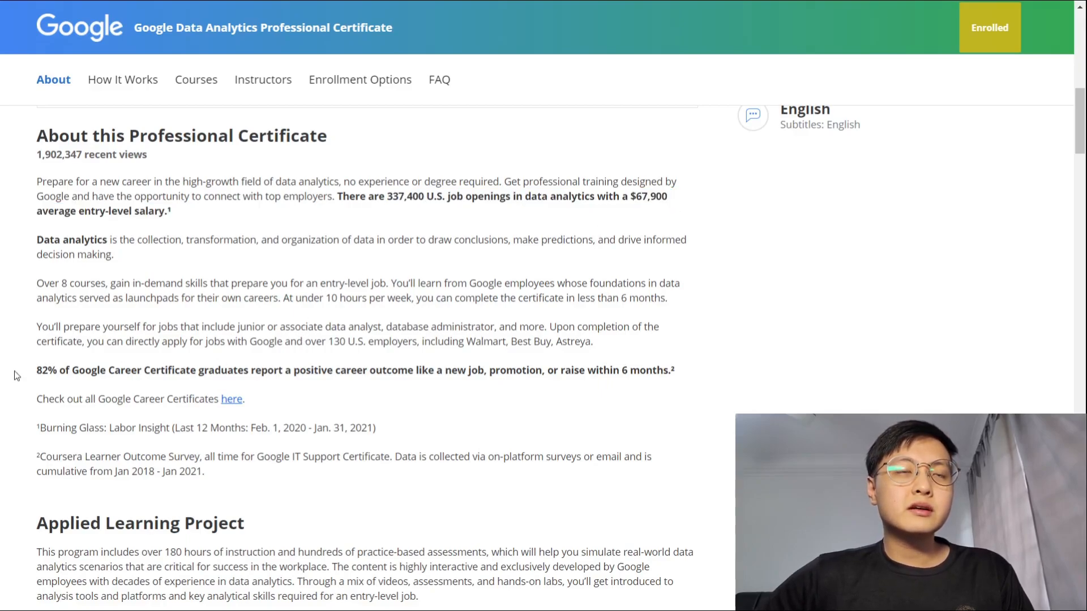
left_click_drag(36, 370, 672, 370)
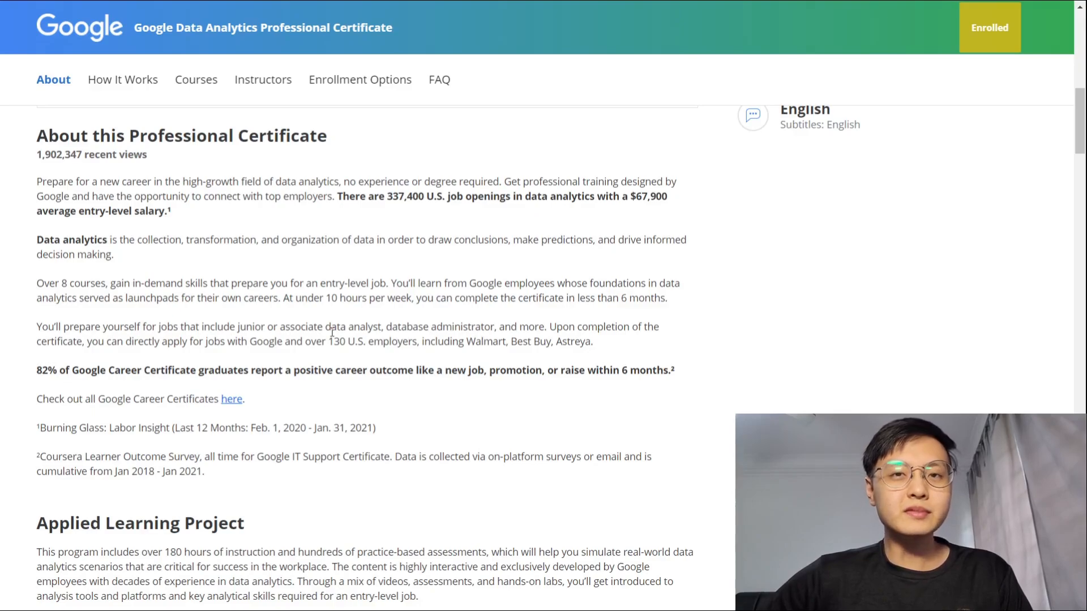
Highlight the '180 hours of instruction and practice-based assessments' phrase in Applied Learning Project.
scroll("down", 3)
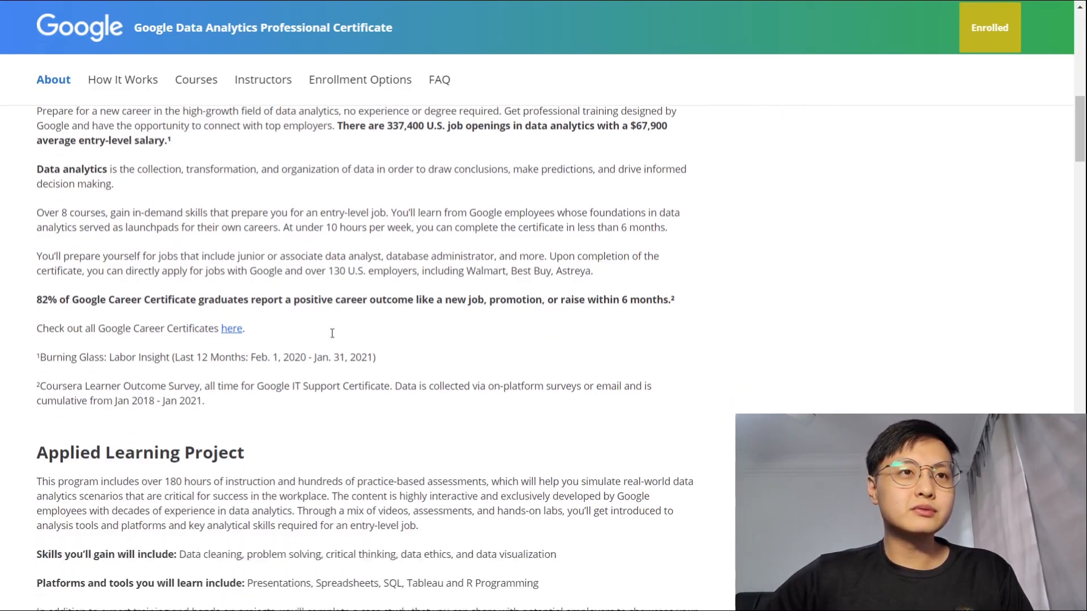
scroll("down", 3)
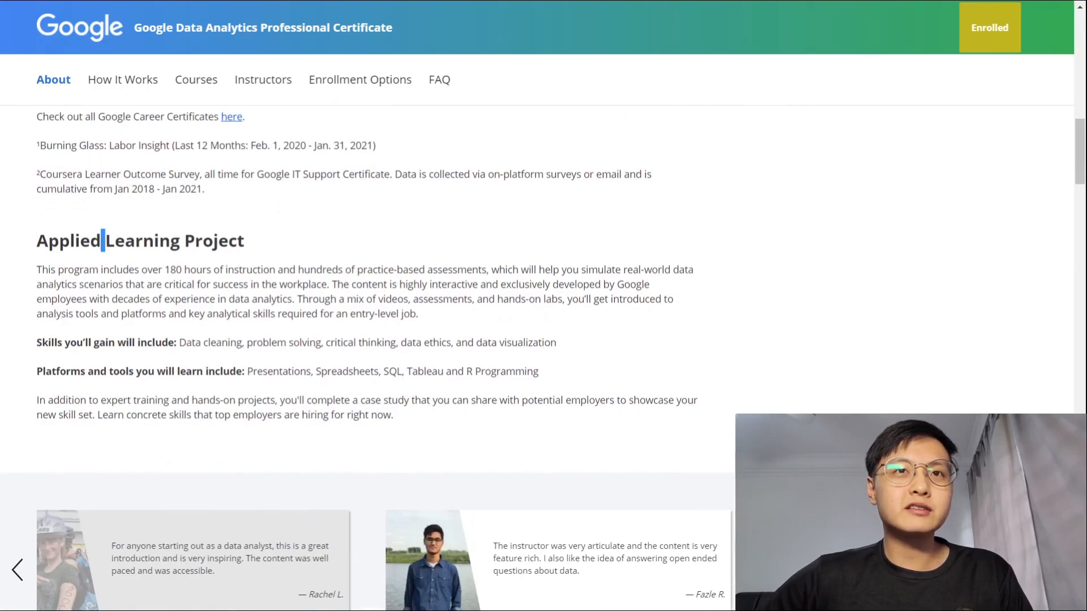
mouse_move(166, 272)
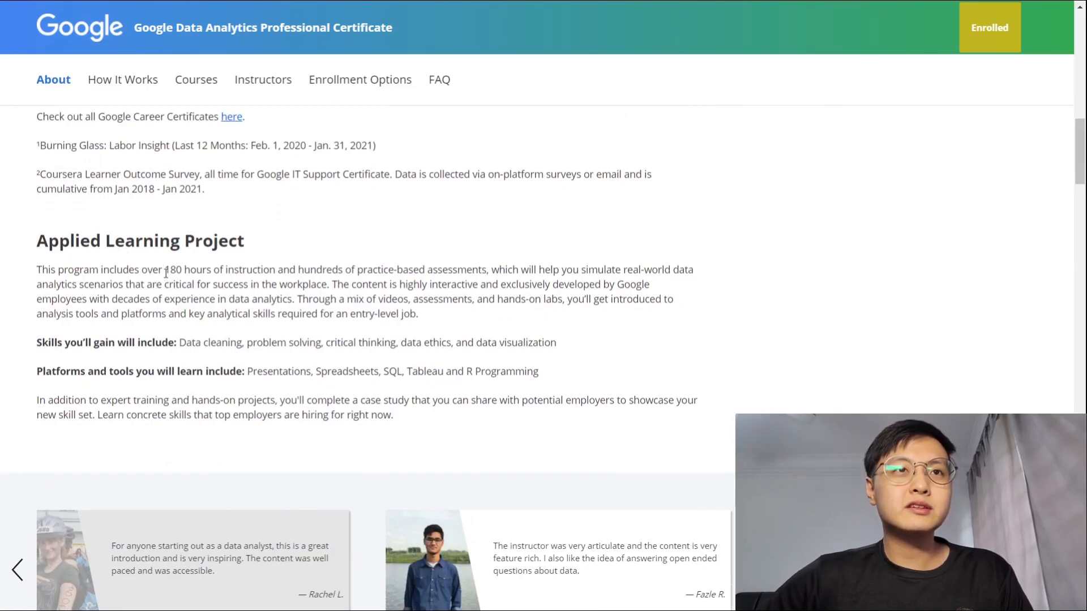
left_click_drag(164, 269, 298, 269)
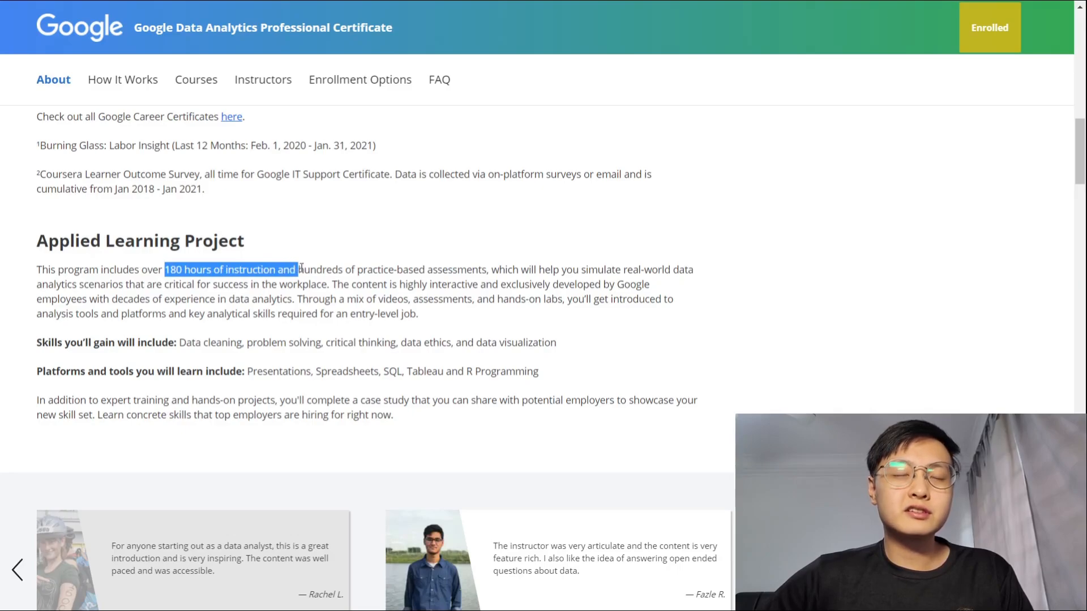
left_click_drag(299, 269, 478, 269)
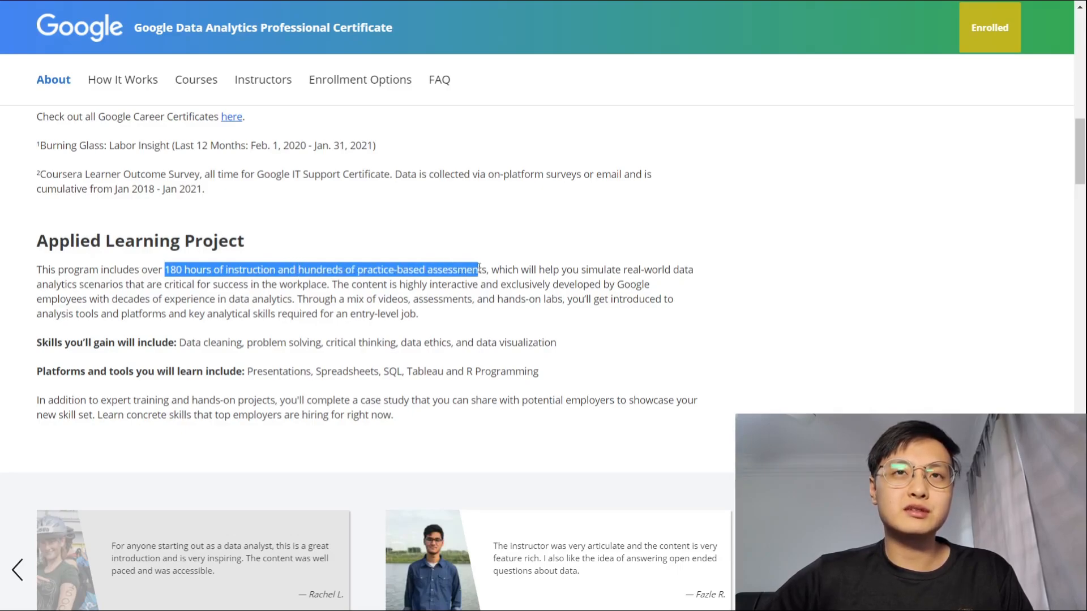
left_click(487, 270)
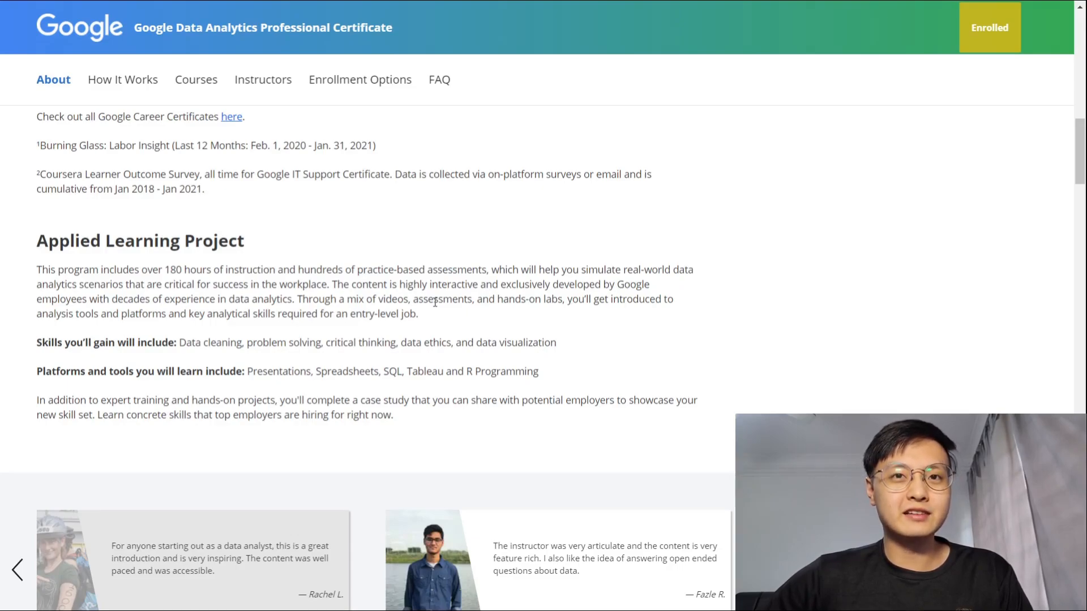
Highlight the platforms and tools list, then continue into How It Works.
scroll("down", 3)
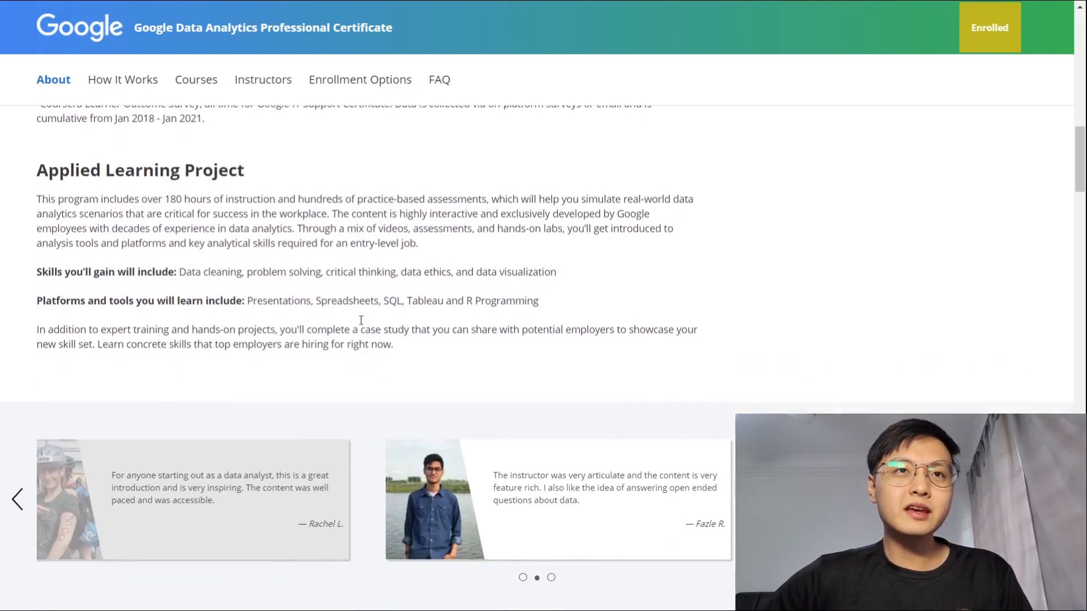
double_click(258, 300)
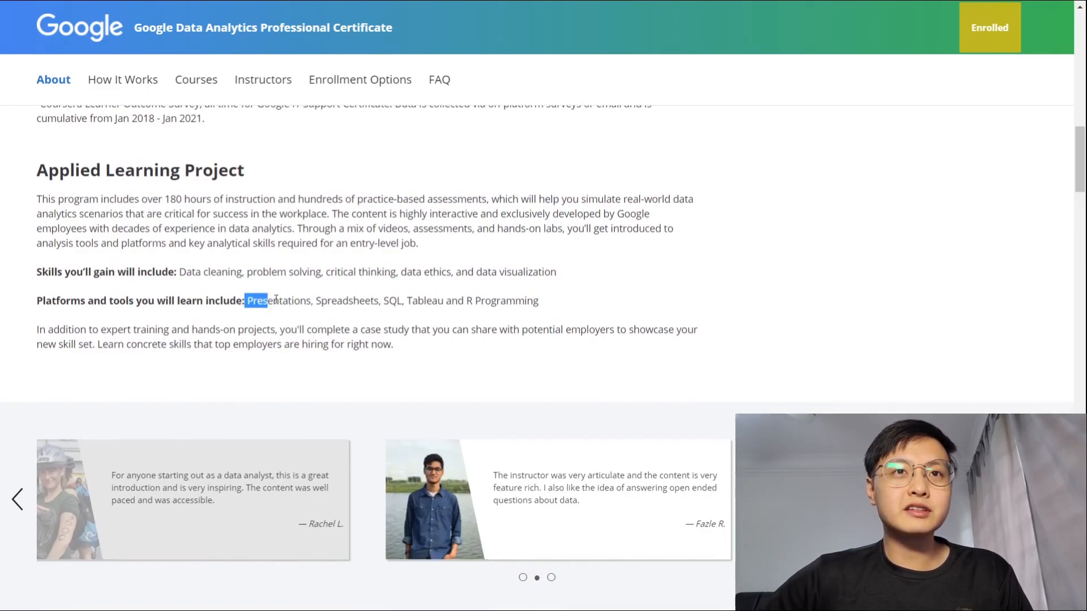
left_click_drag(256, 300, 398, 300)
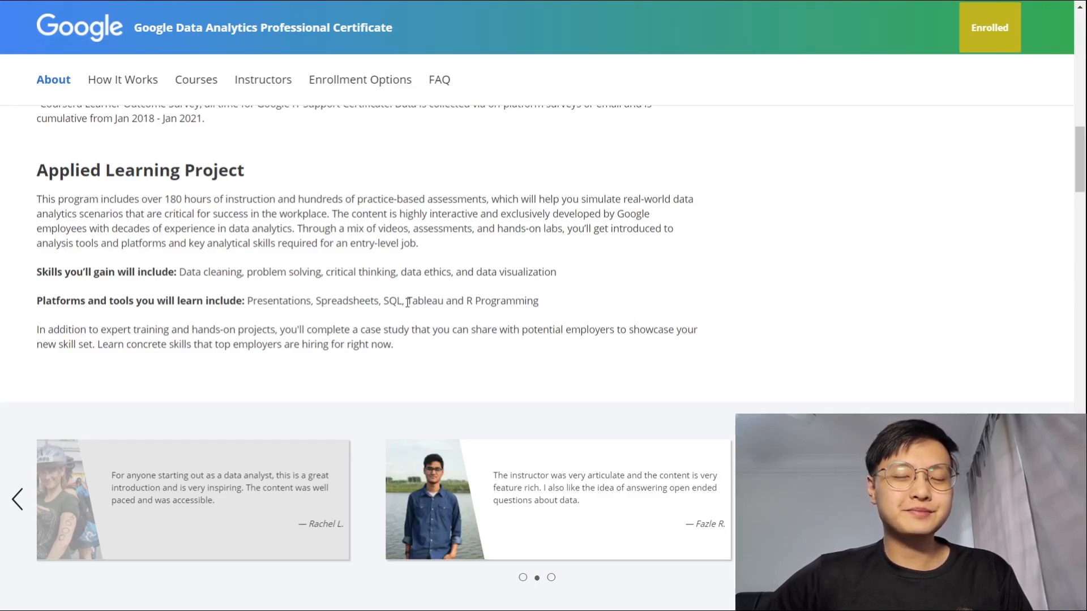
scroll("down", 3)
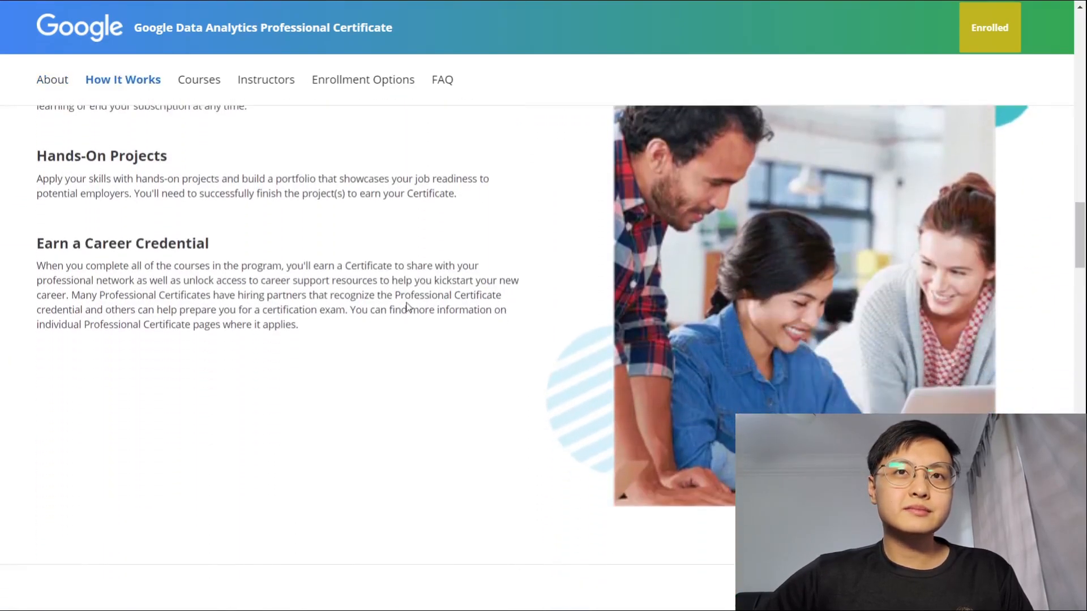
Scroll to the 8-course list and highlight Course 1's job opportunities outcome.
scroll("down", 3)
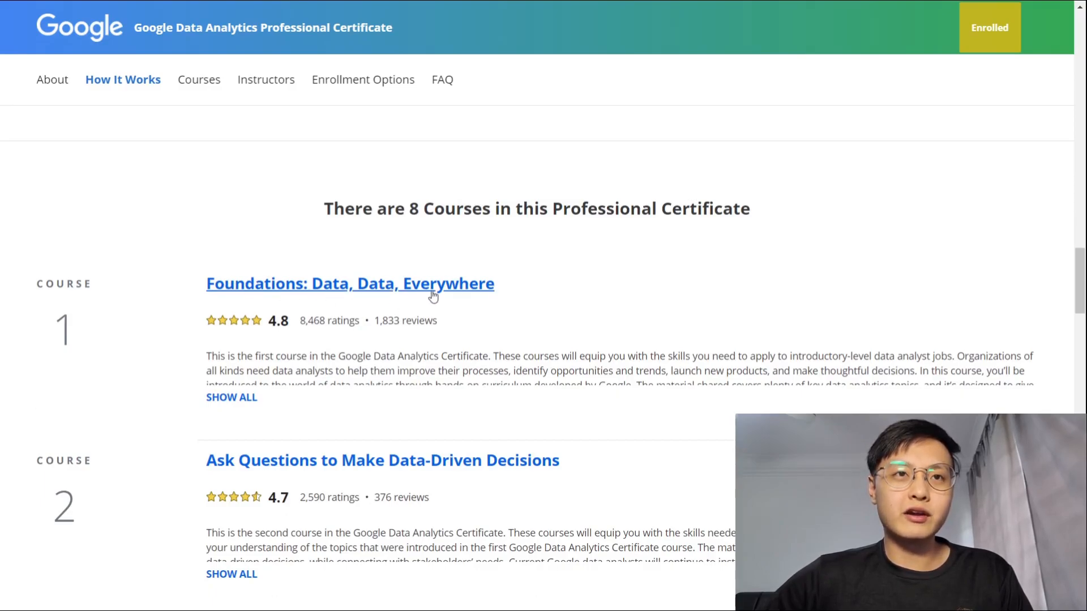
mouse_move(342, 310)
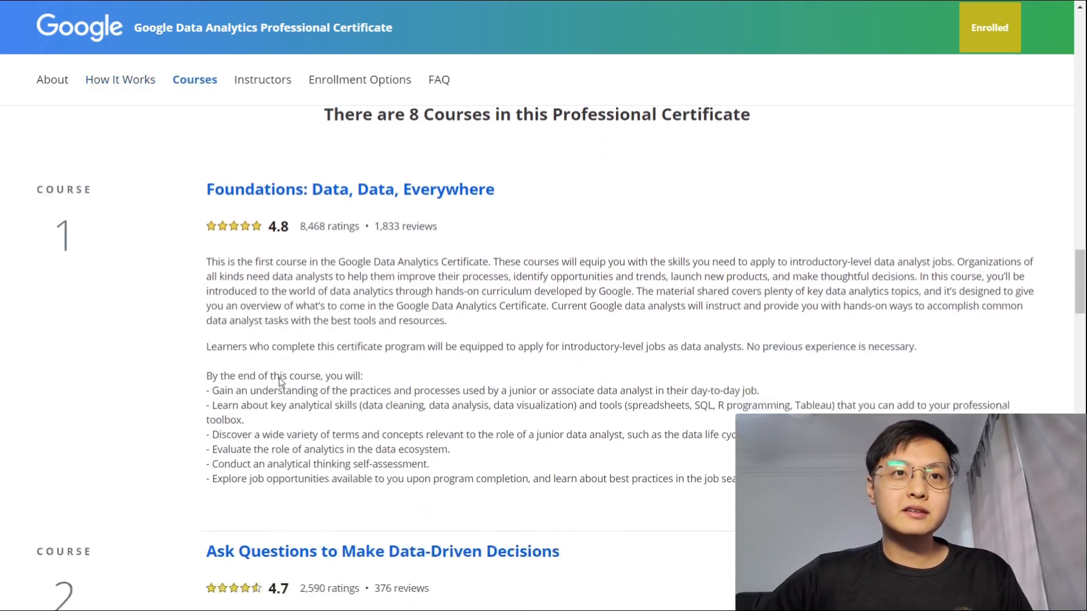
scroll("down", 3)
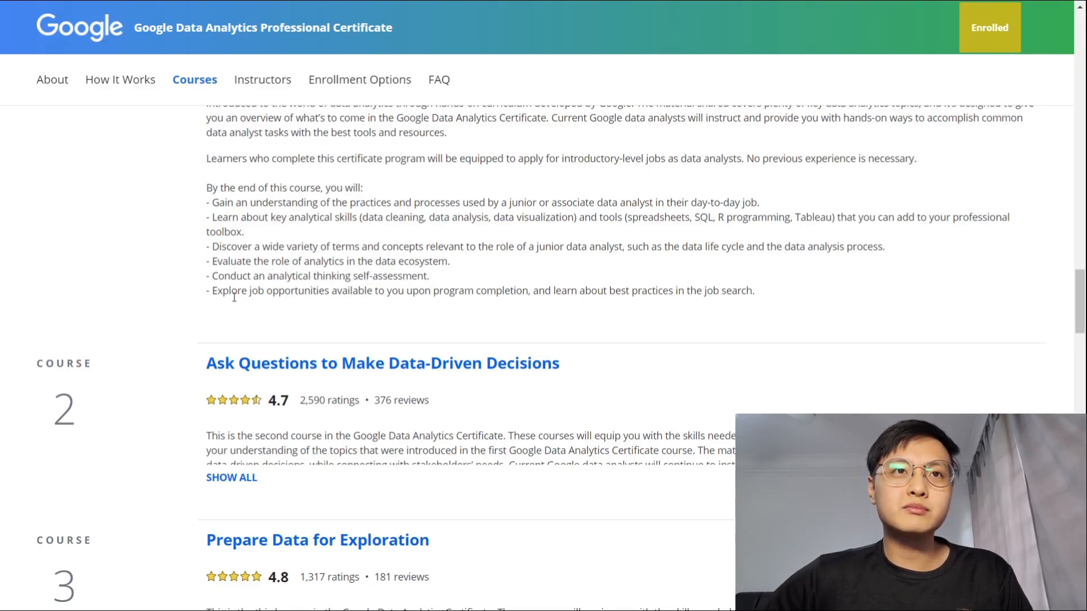
left_click_drag(248, 290, 364, 291)
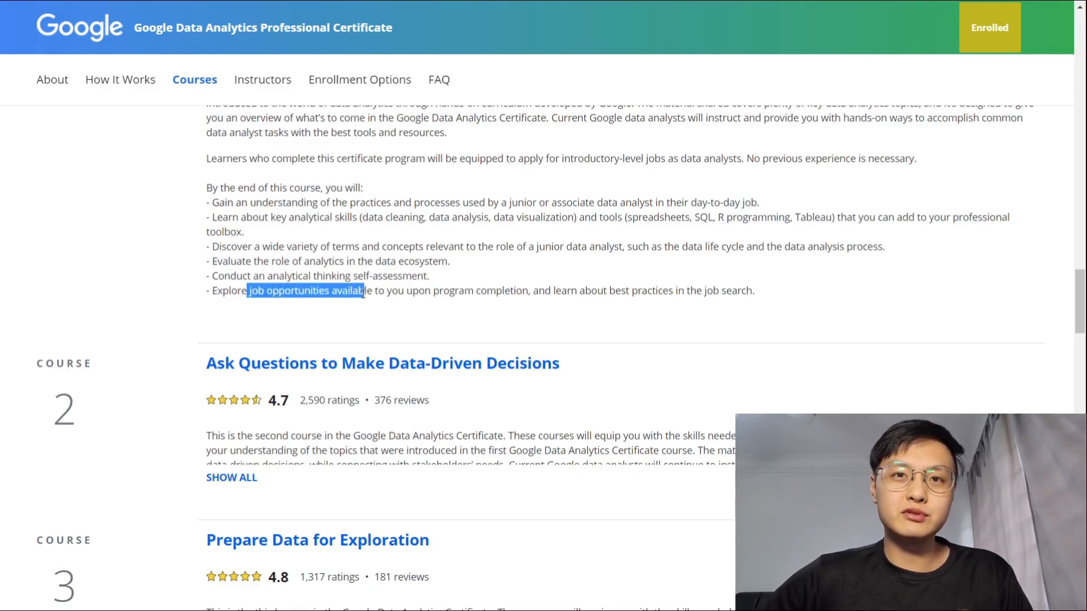
left_click_drag(364, 290, 513, 290)
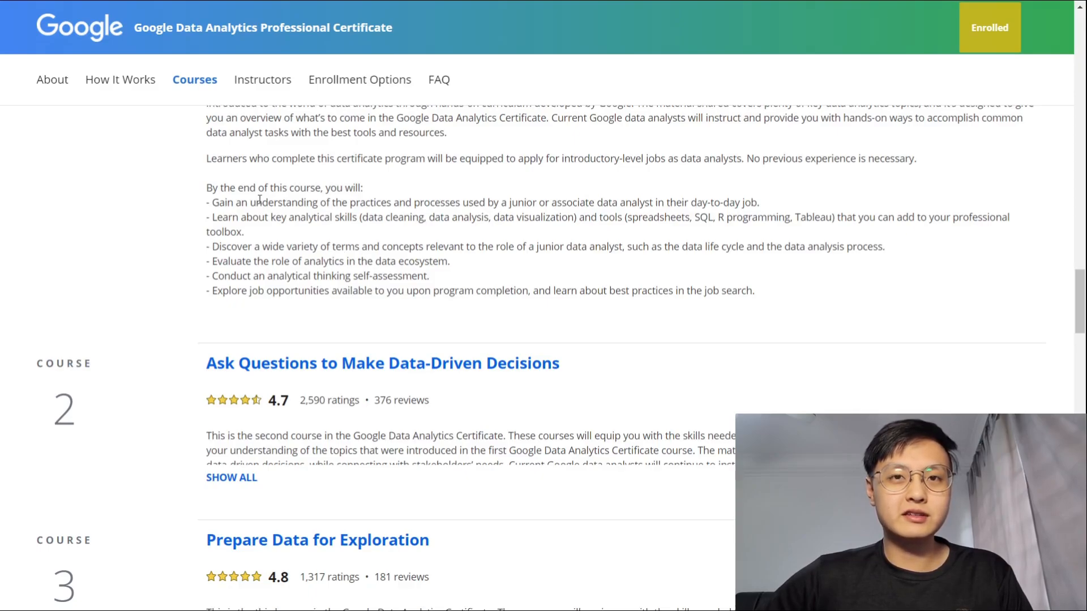
Expand Course 2's full description, highlight 'spreadsheets' in its goals, and scroll on.
scroll("down", 3)
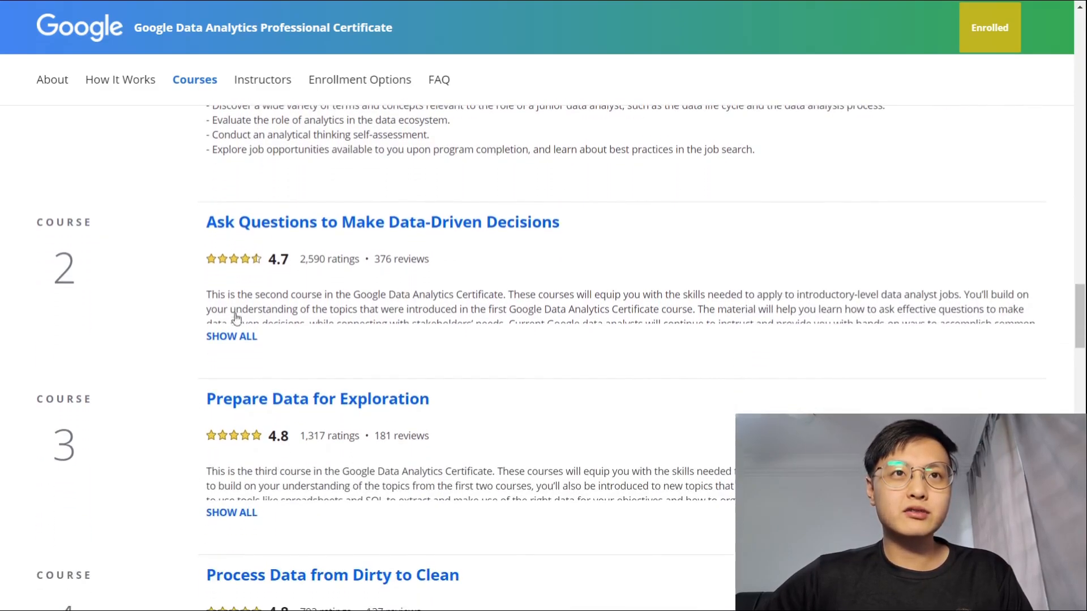
left_click(231, 336)
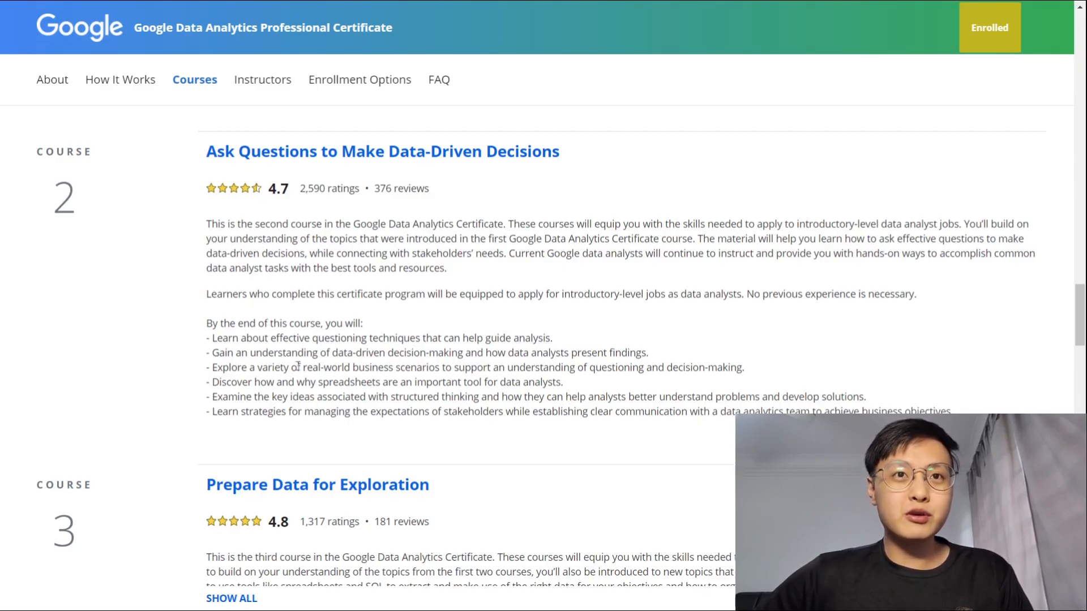
left_click_drag(306, 367, 429, 368)
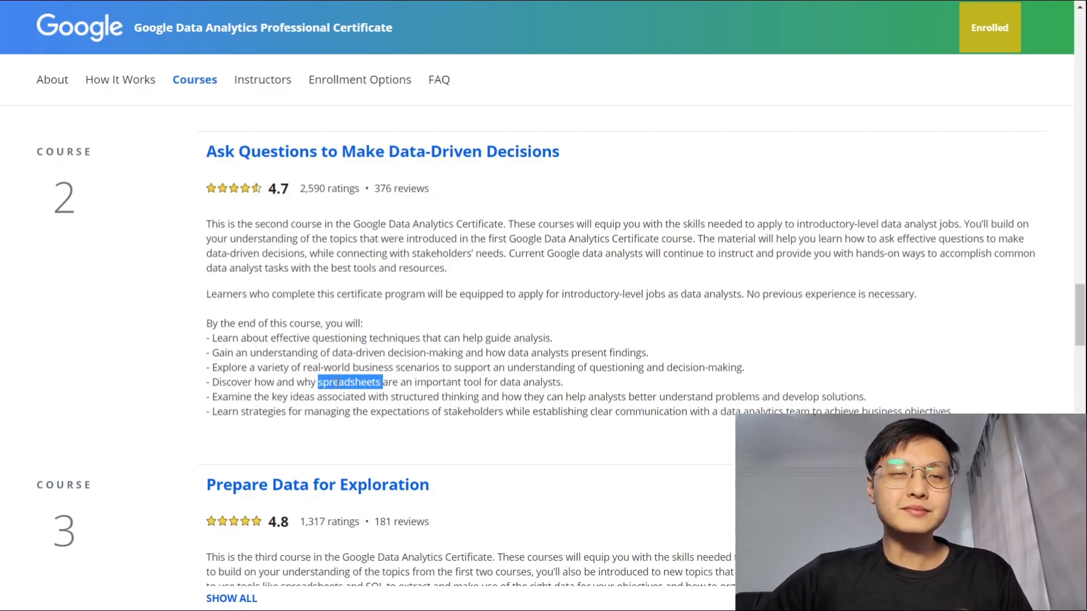
scroll("down", 3)
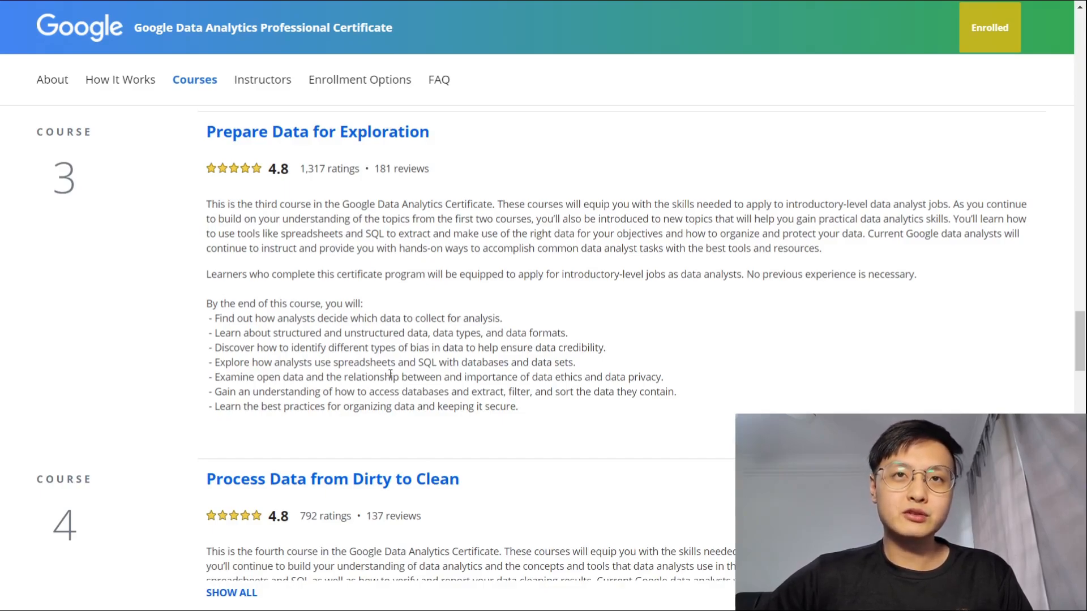
Expand Course 4, Process Data from Dirty to Clean, and read its learning outcomes.
scroll("down", 3)
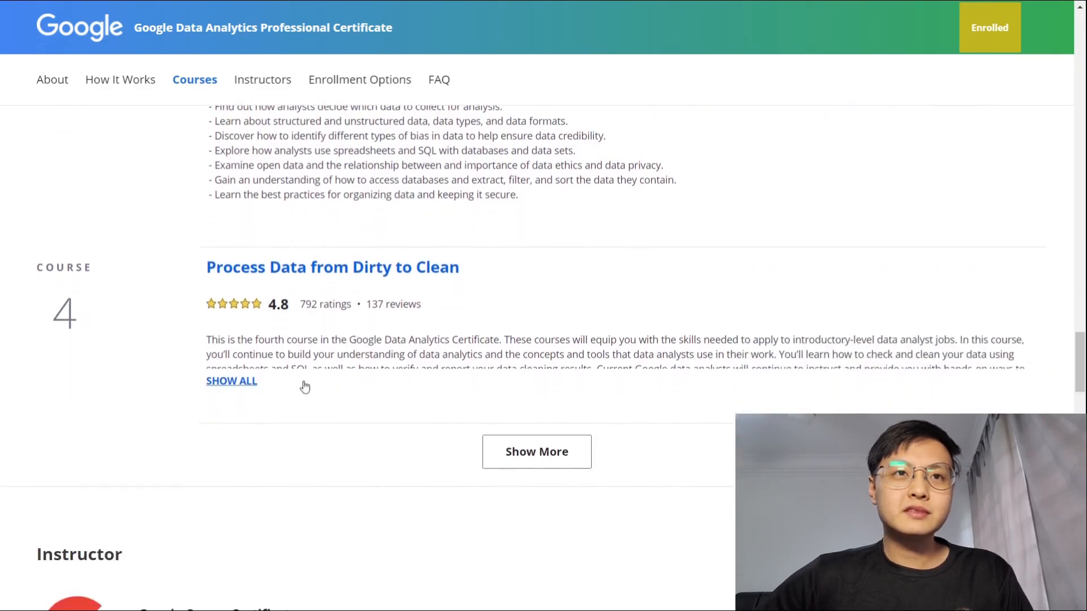
left_click(231, 381)
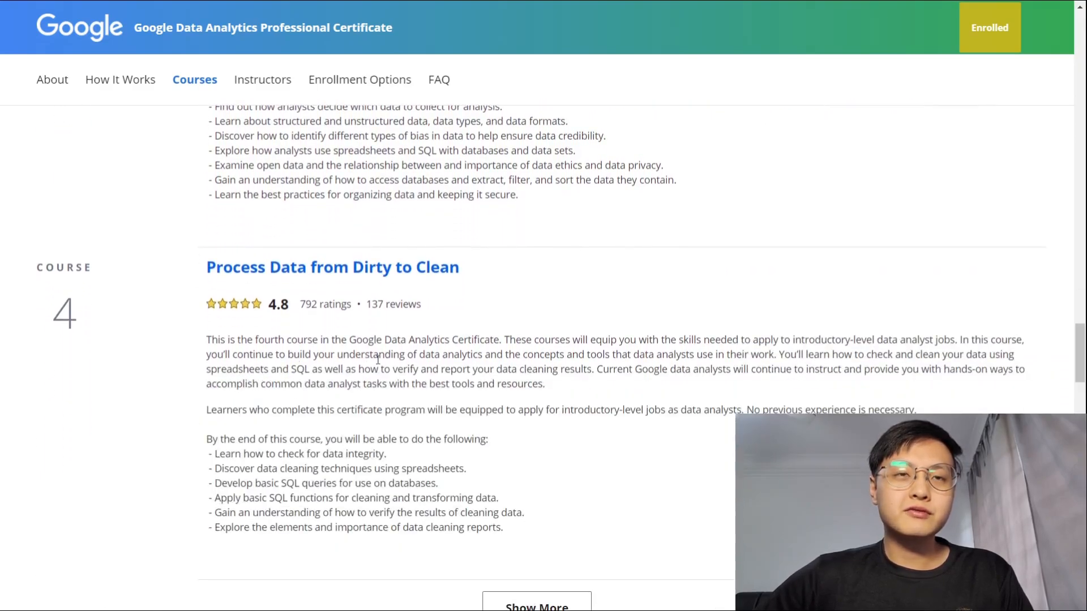
scroll("down", 3)
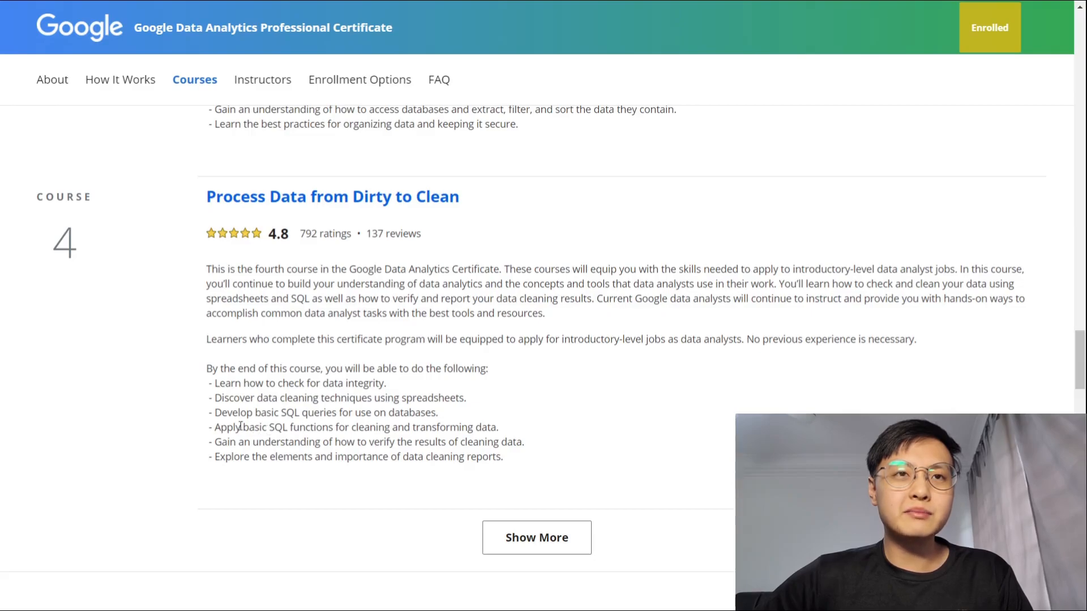
left_click_drag(243, 427, 469, 427)
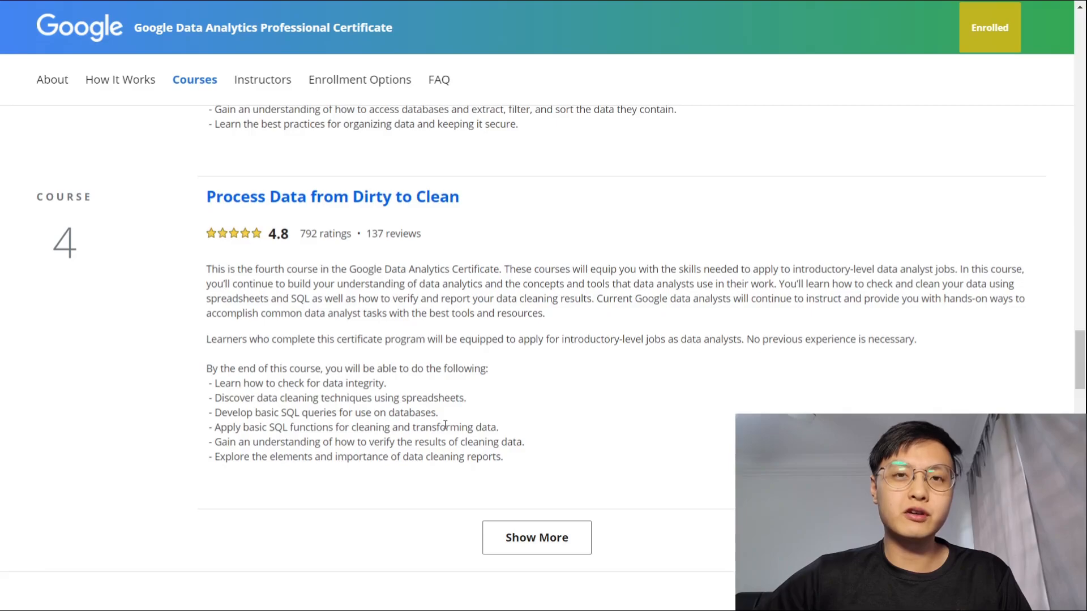
scroll("down", 3)
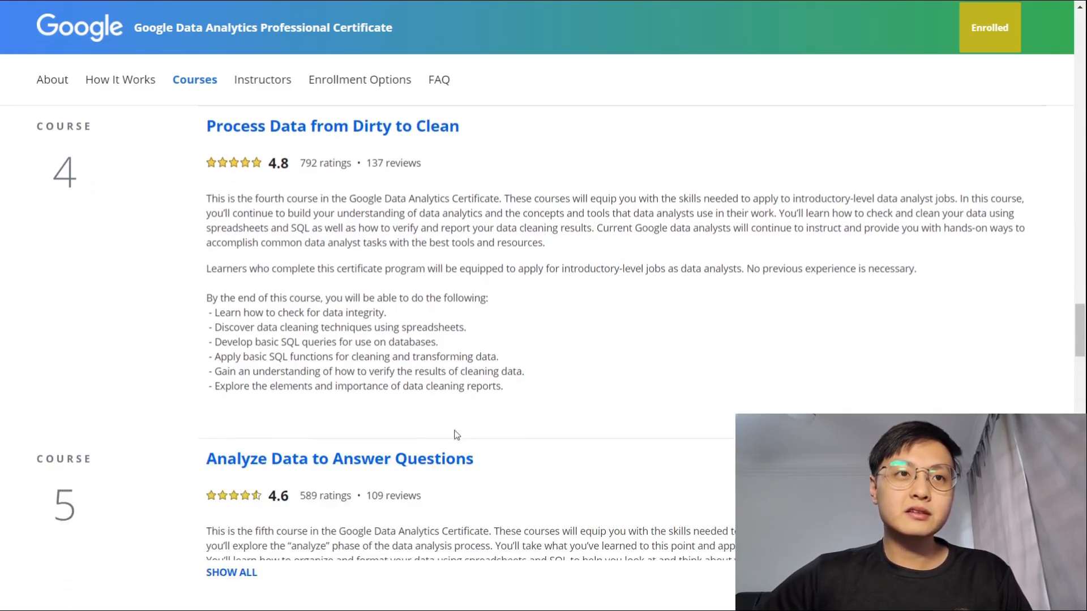
Expand Course 5, Analyze Data to Answer Questions, and read its learning outcomes.
scroll("down", 3)
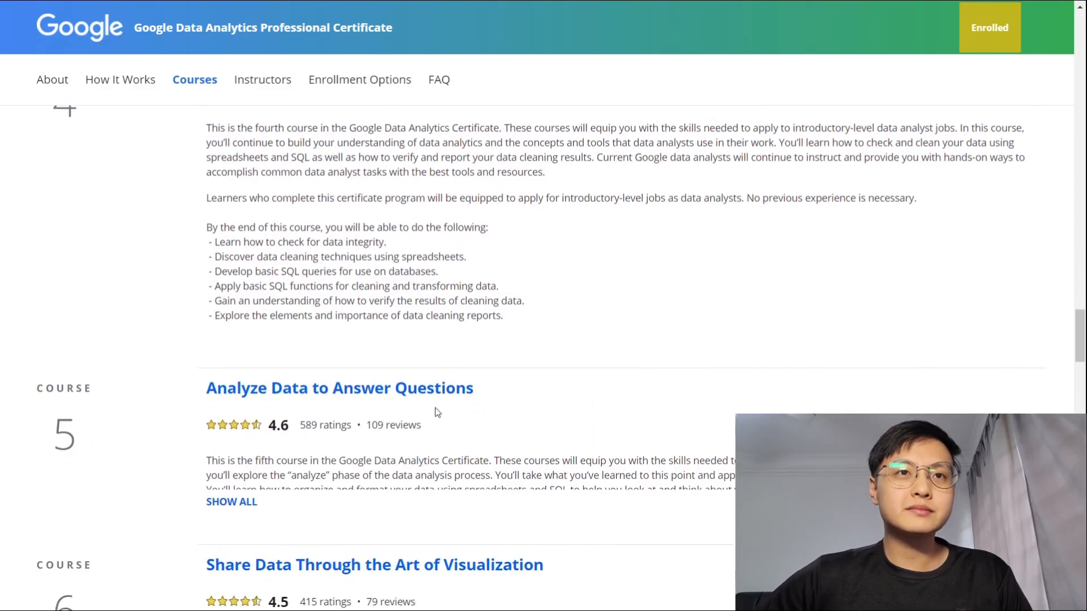
scroll("down", 3)
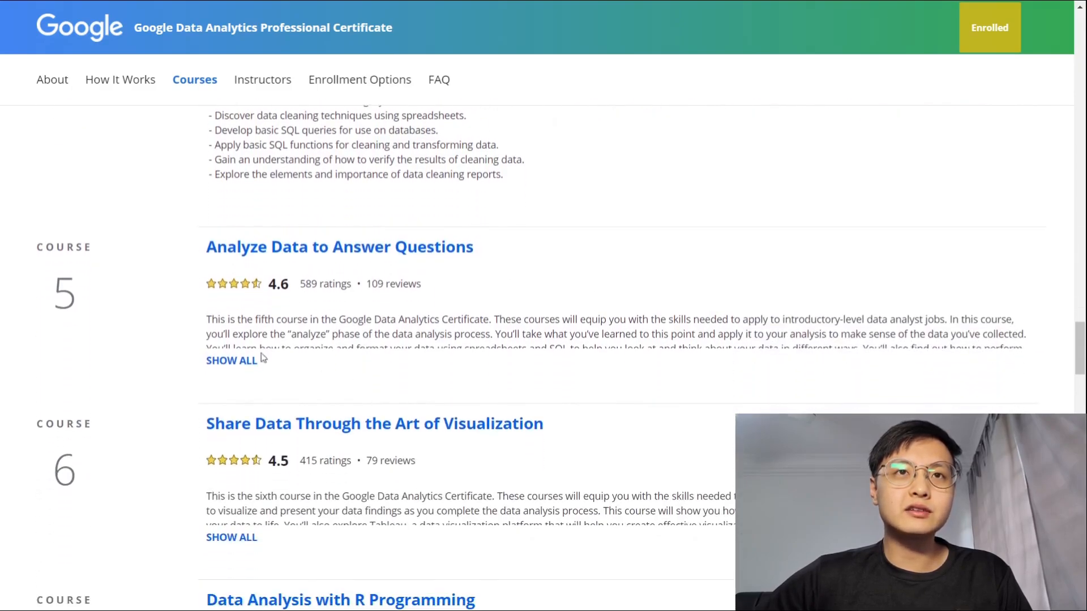
left_click(230, 360)
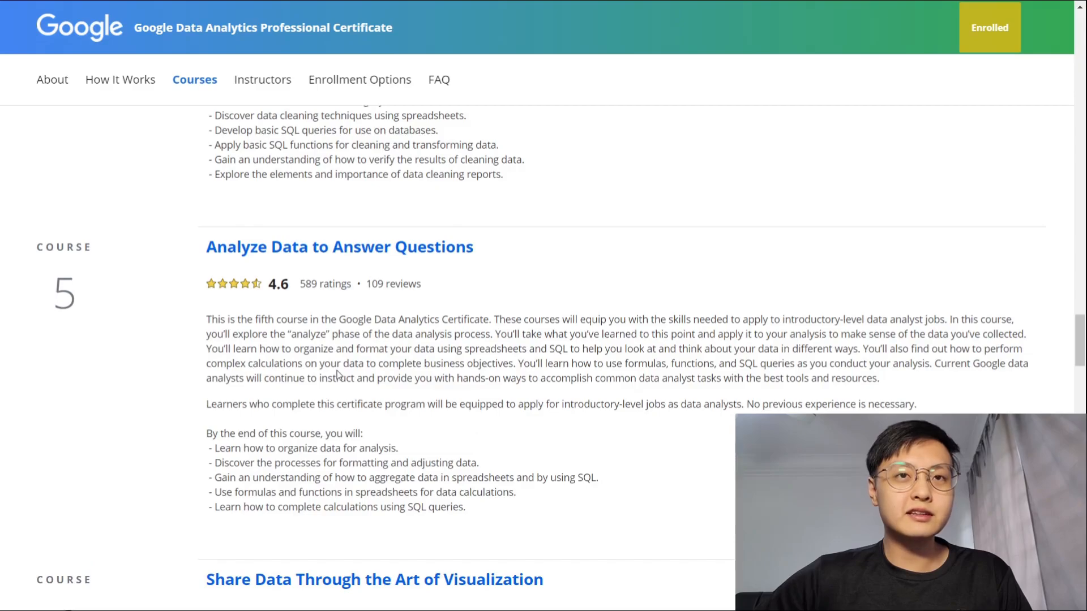
scroll("down", 3)
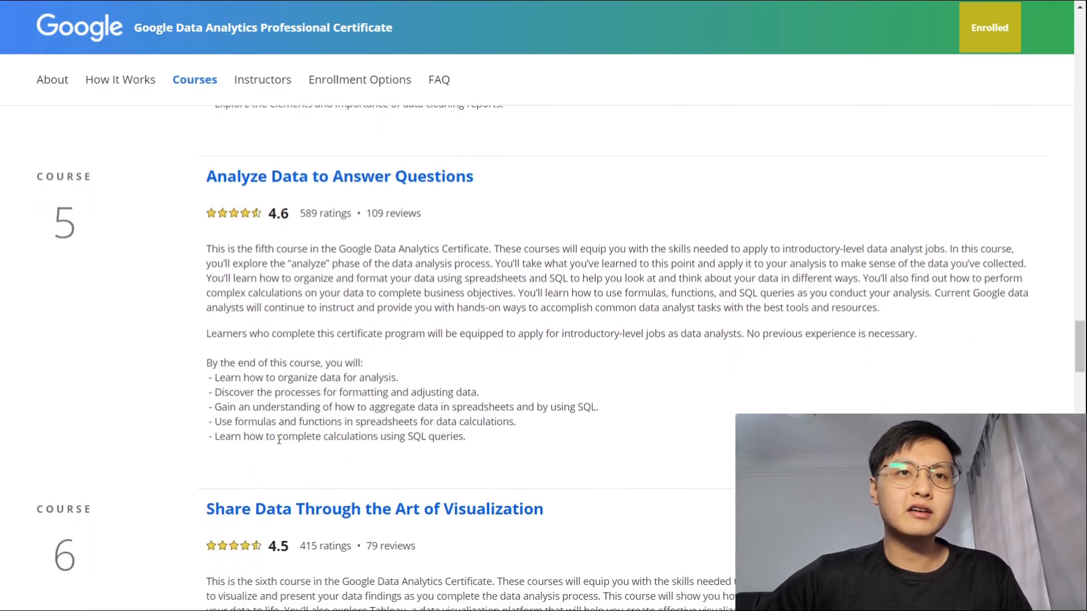
left_click_drag(278, 435, 392, 435)
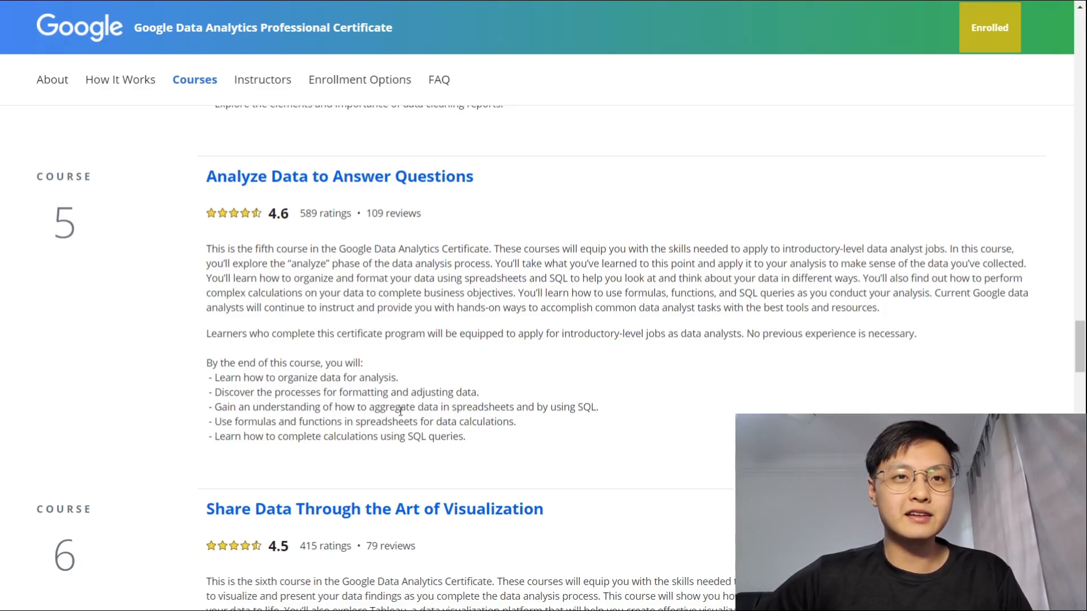
scroll("down", 3)
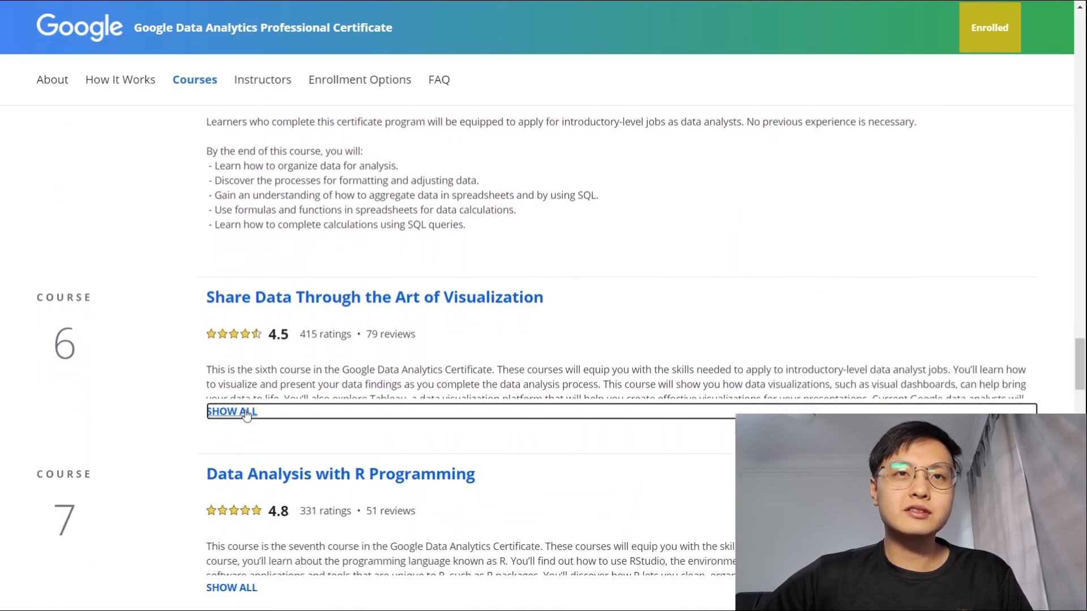
Expand Course 6, Share Data Through the Art of Visualization, via SHOW ALL.
left_click(231, 411)
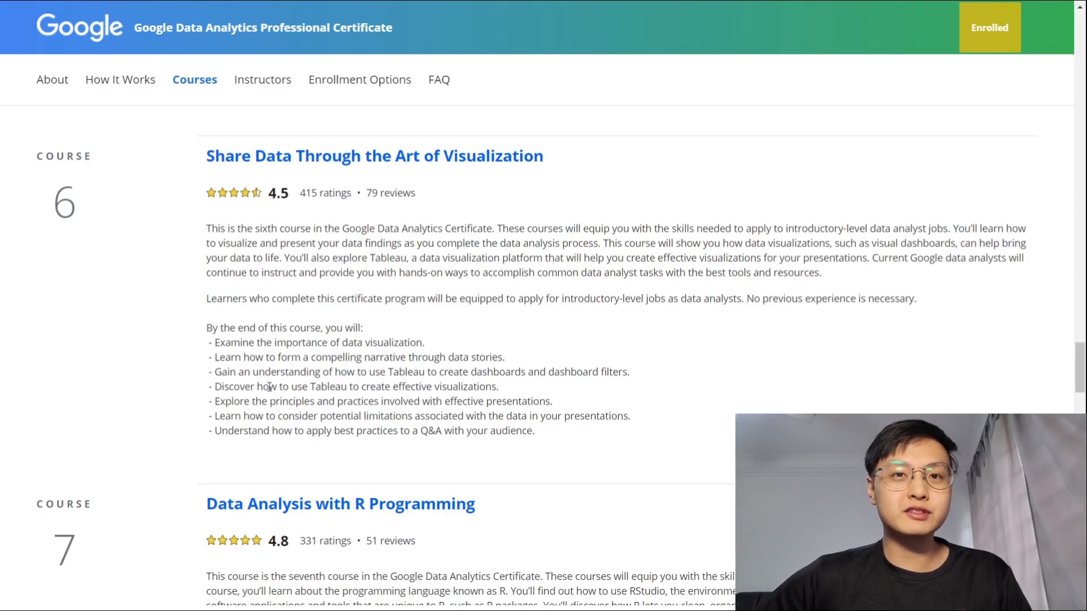
mouse_move(332, 386)
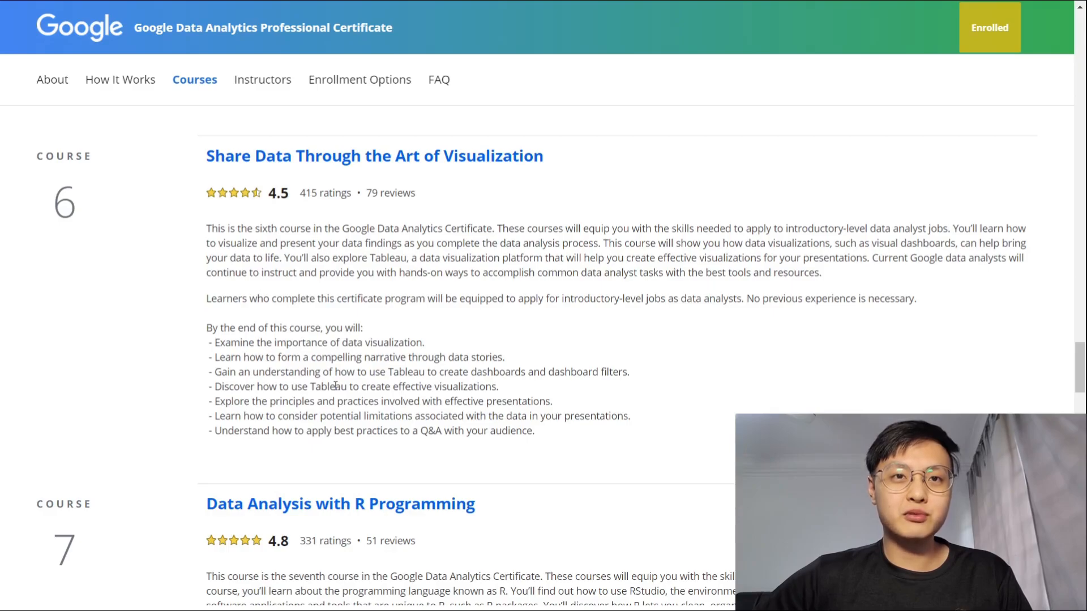
Expand Course 7, Data Analysis with R Programming, and highlight its fundamental R concepts goal.
scroll("down", 3)
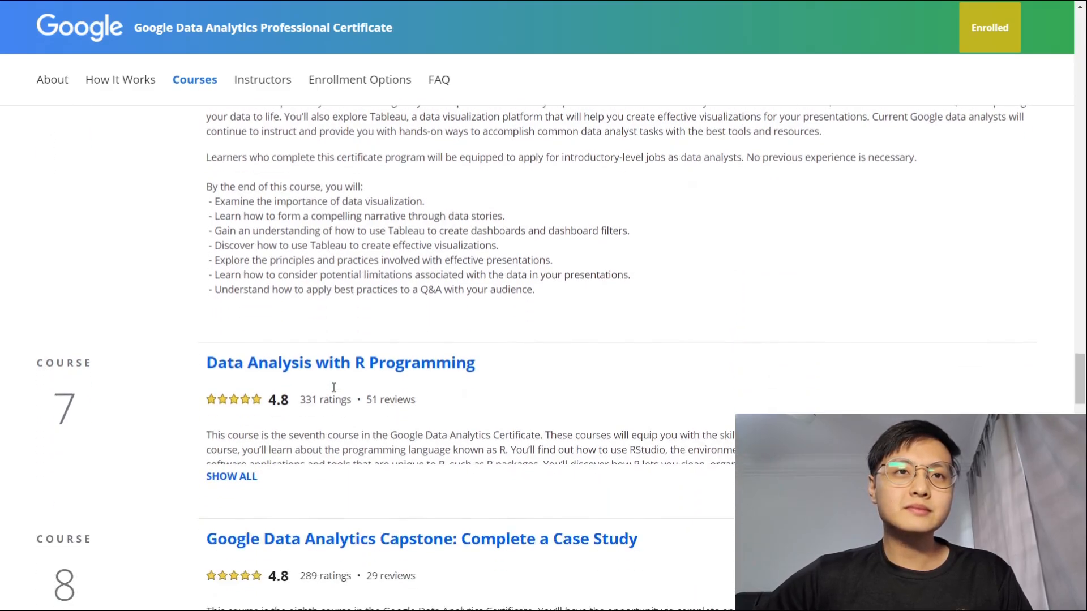
left_click(231, 476)
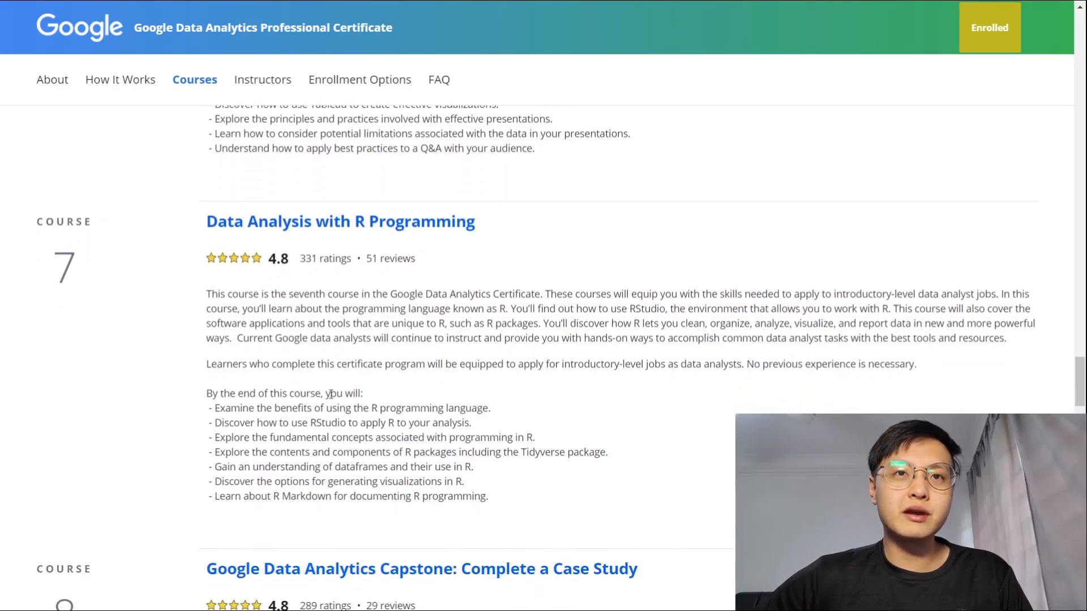
scroll("down", 3)
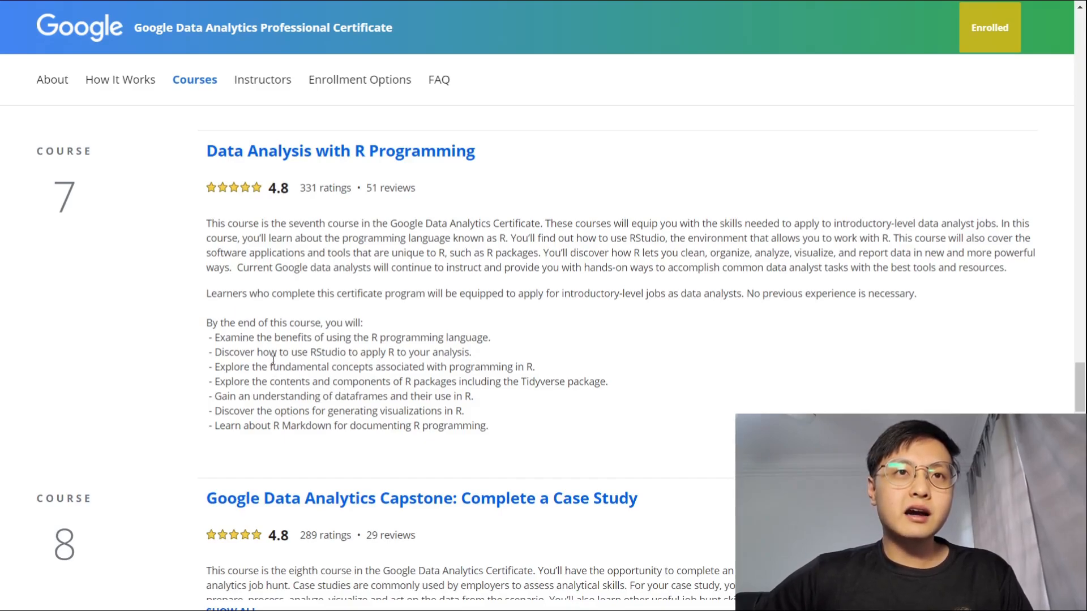
left_click_drag(311, 352, 438, 352)
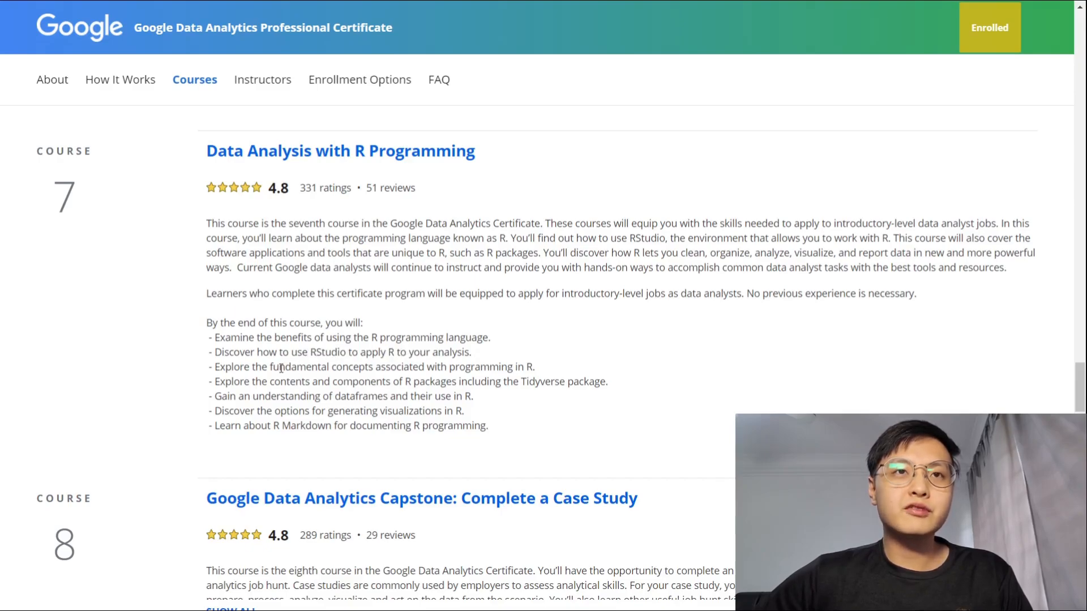
left_click_drag(279, 367, 488, 366)
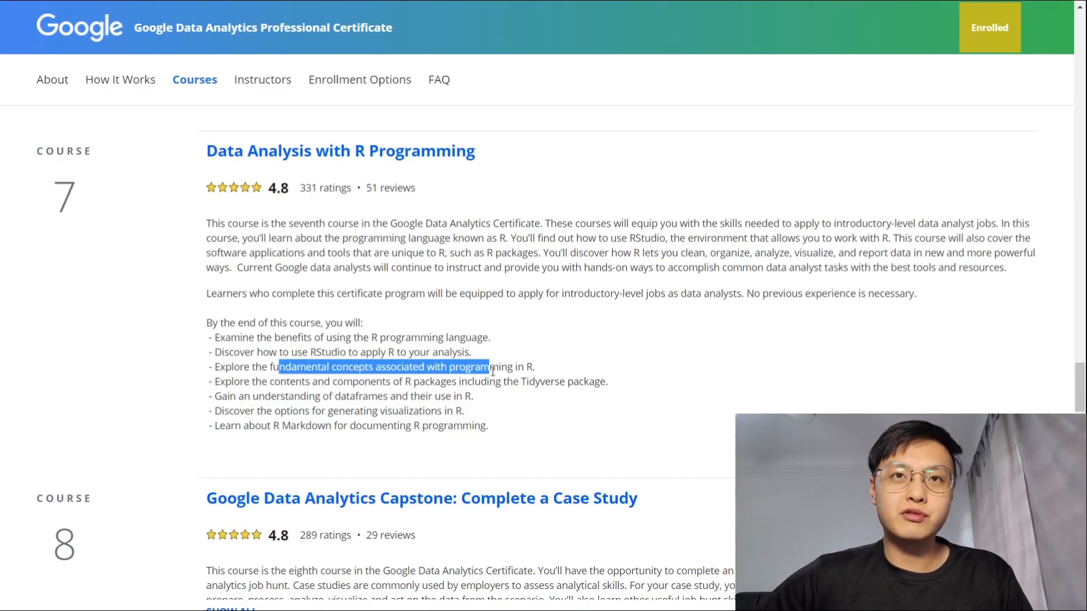
left_click_drag(488, 367, 516, 367)
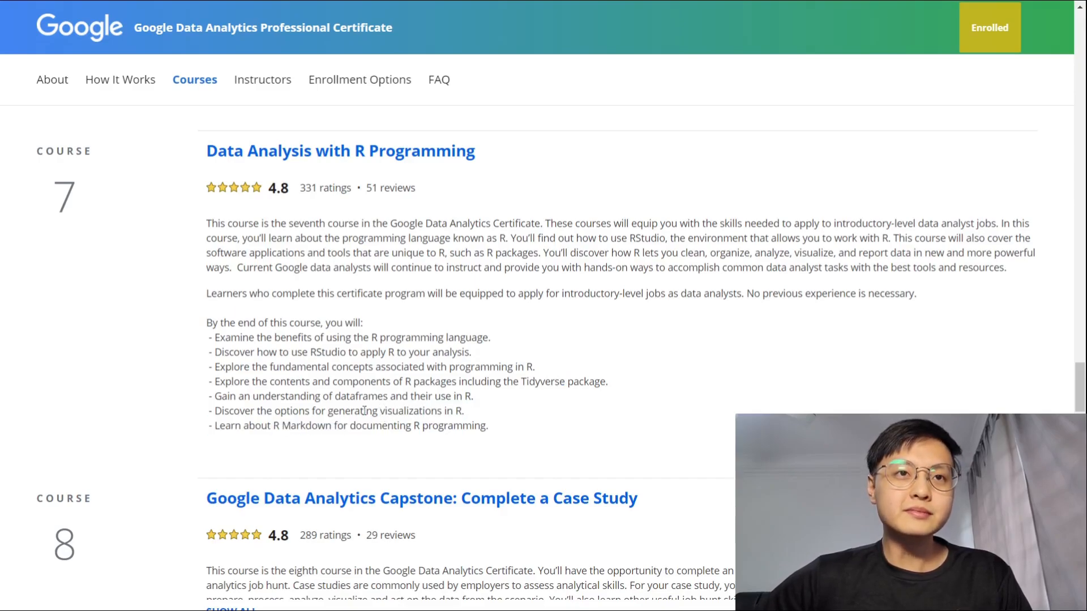
scroll("down", 3)
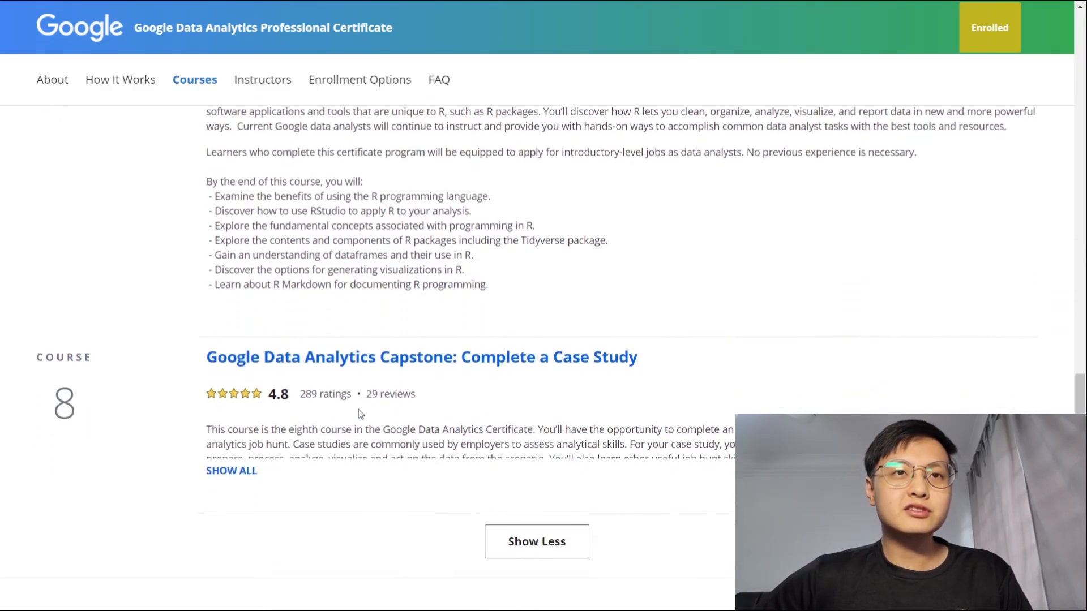
left_click(231, 470)
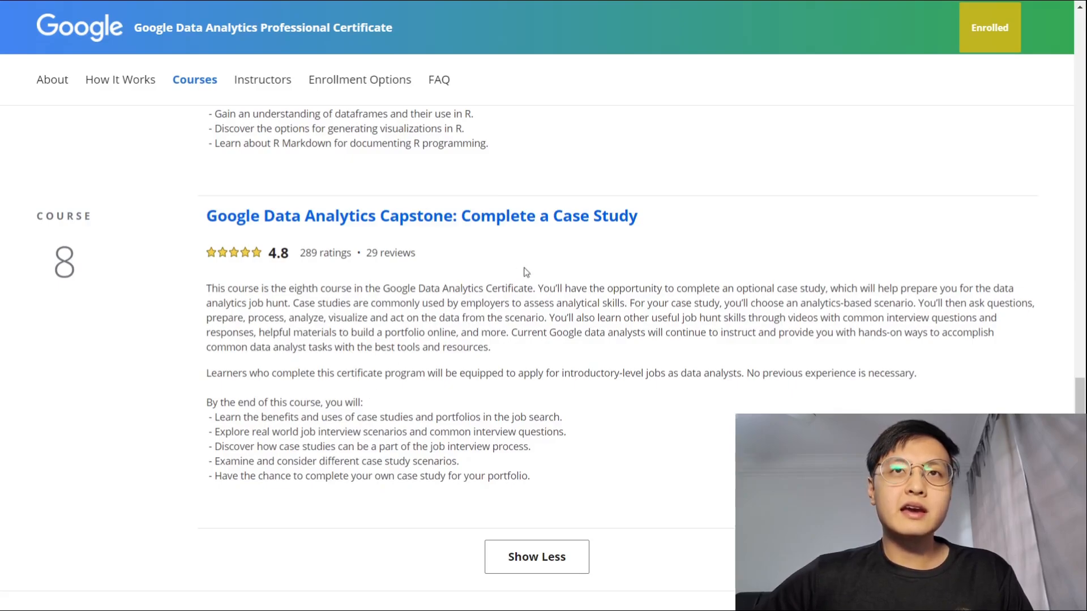
mouse_move(471, 233)
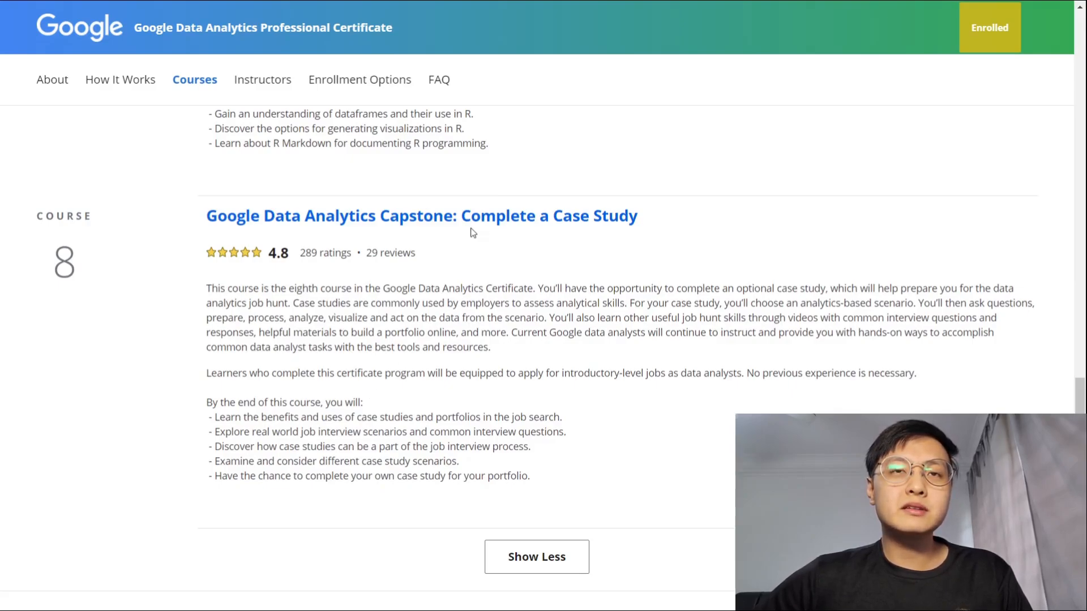
mouse_move(305, 309)
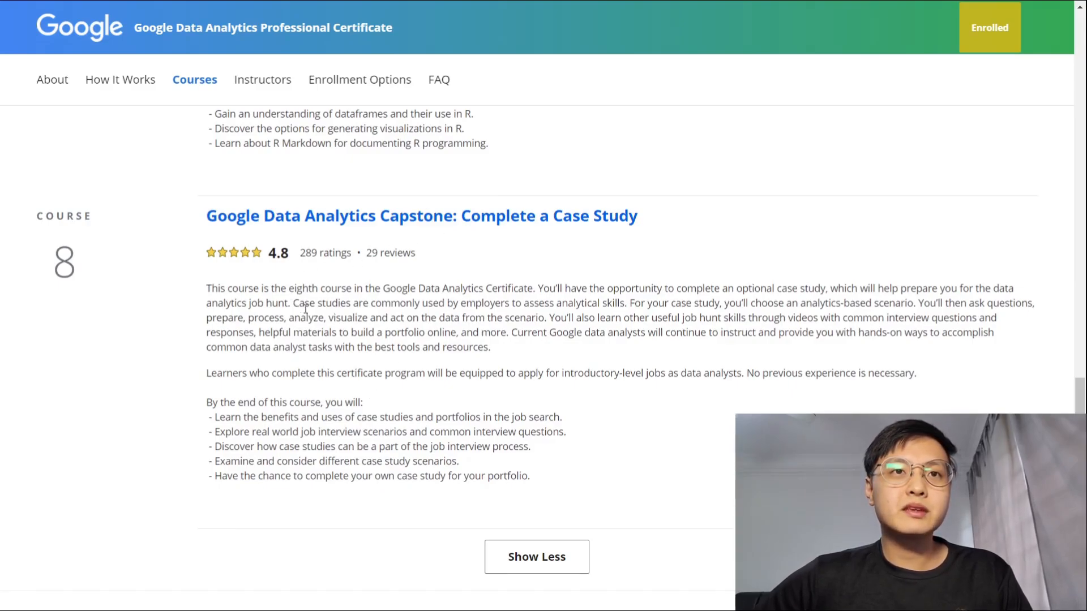
scroll("down", 3)
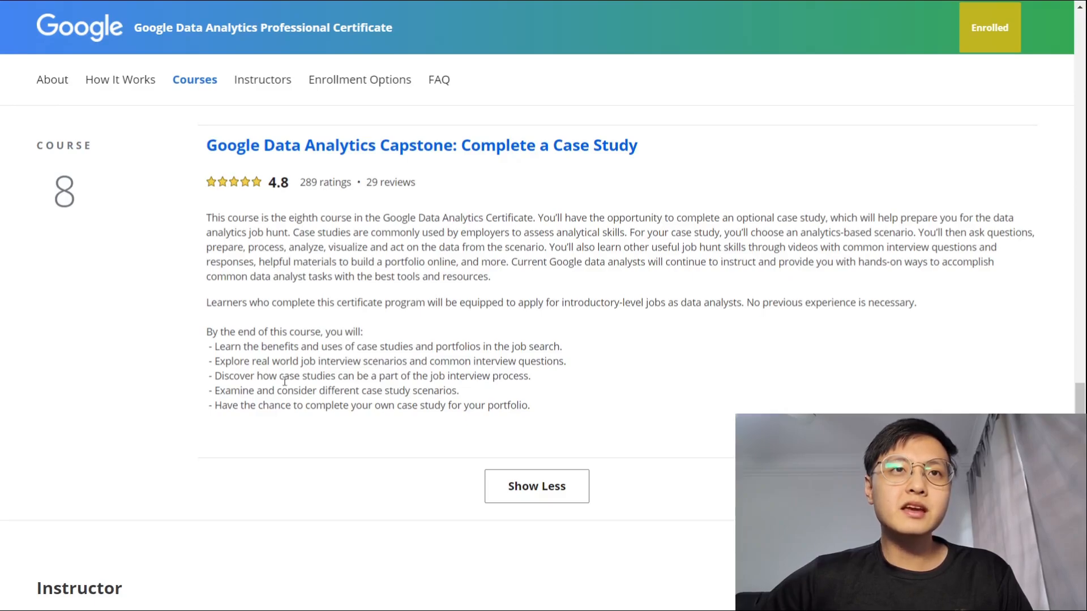
left_click_drag(223, 376, 275, 376)
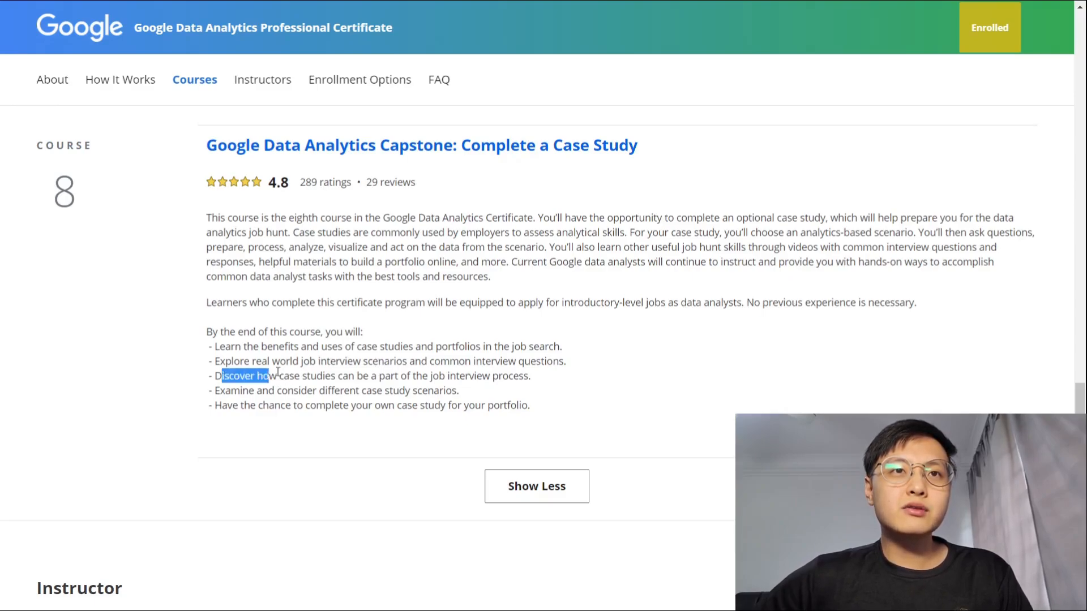
left_click_drag(275, 376, 448, 375)
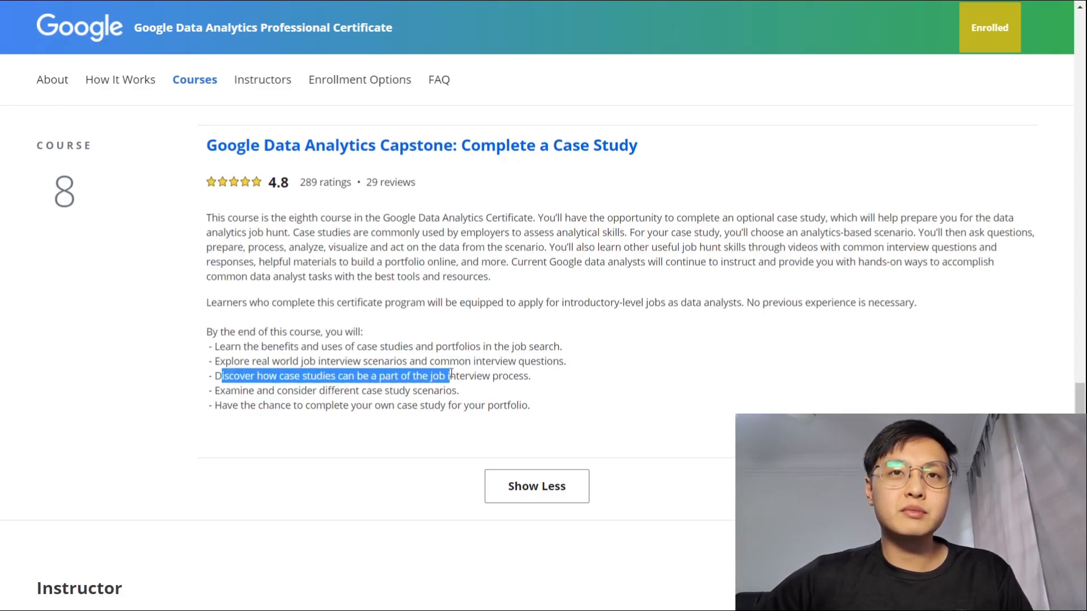
left_click(346, 375)
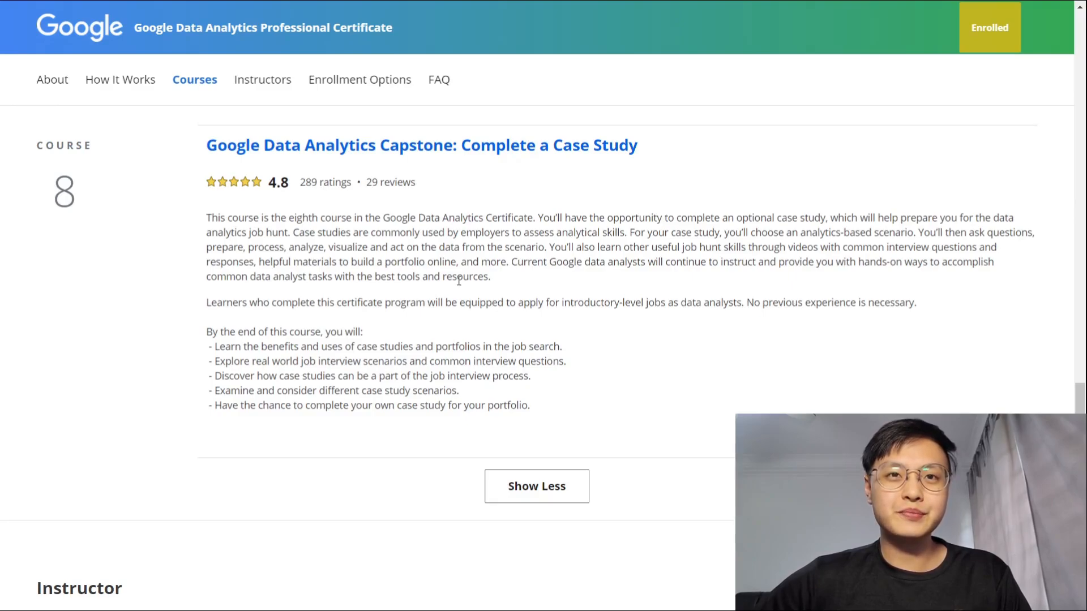
Scroll past the Instructor and Offered by sections to Start Learning Today.
scroll("down", 3)
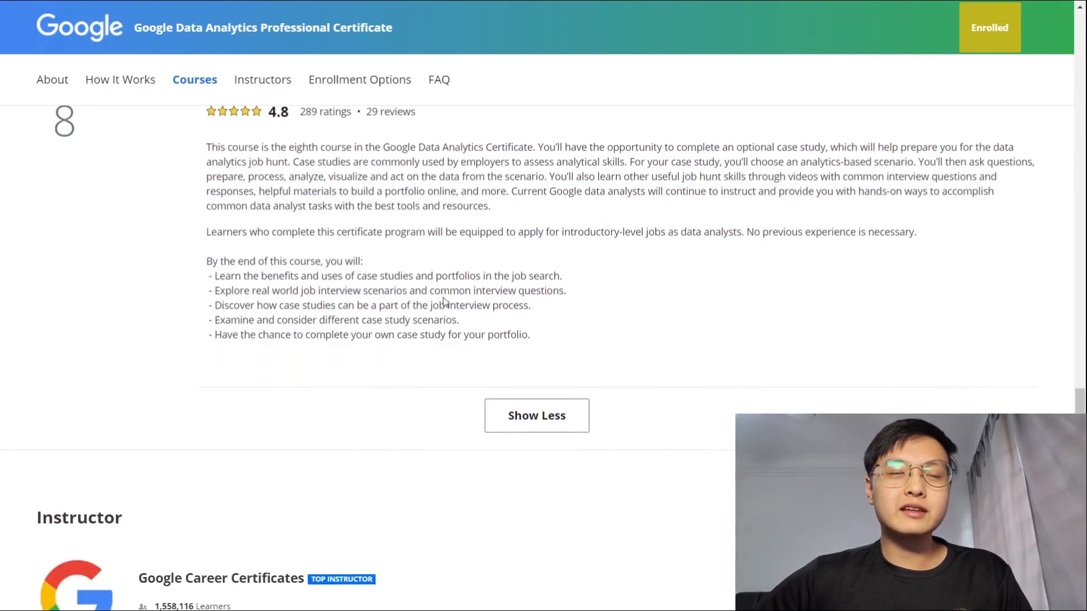
scroll("down", 3)
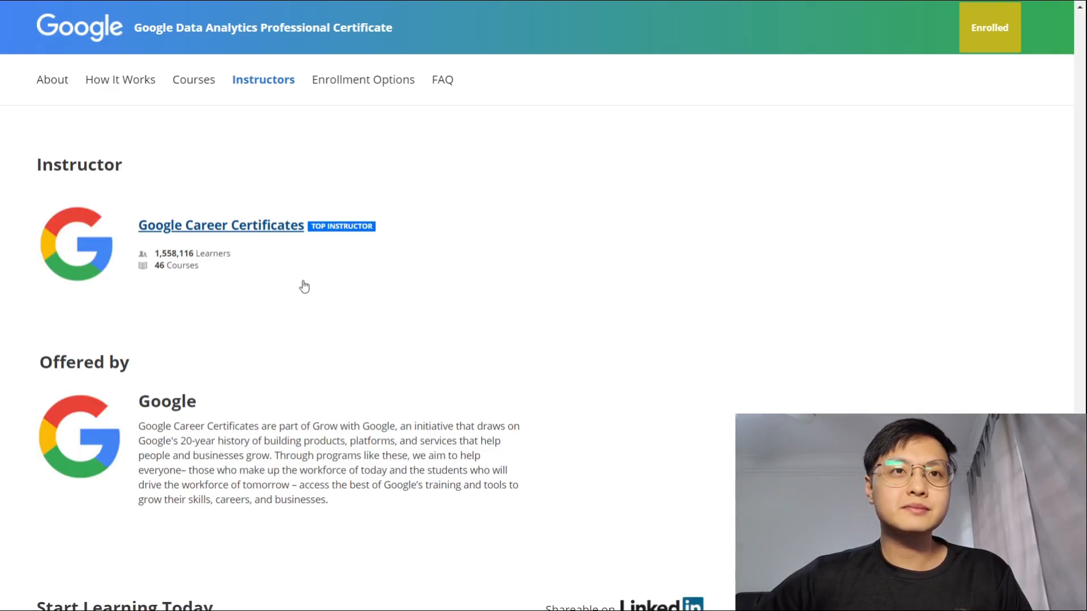
scroll("down", 3)
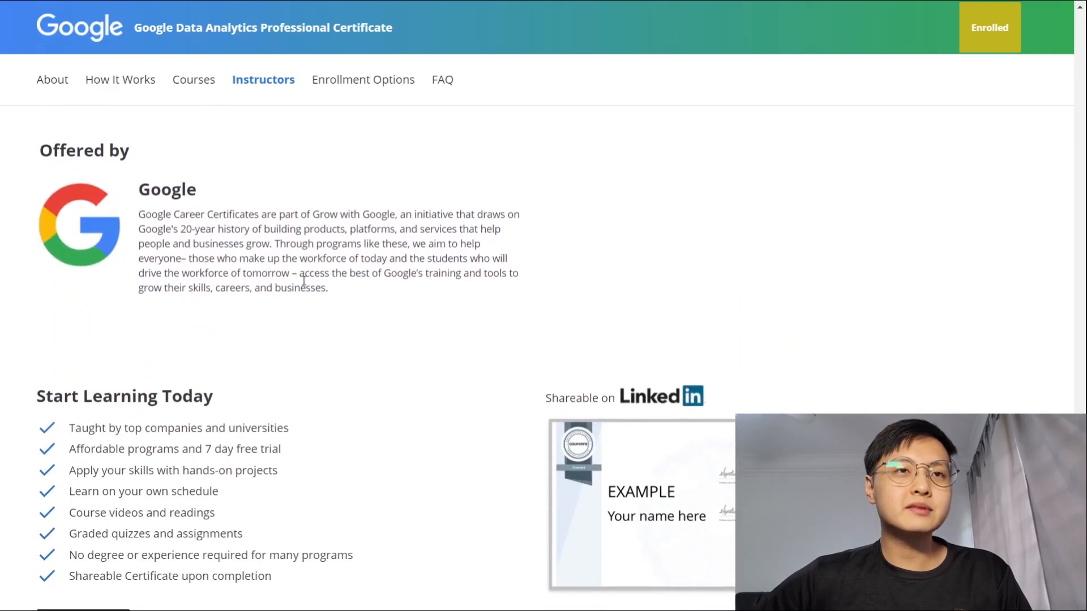
scroll("down", 3)
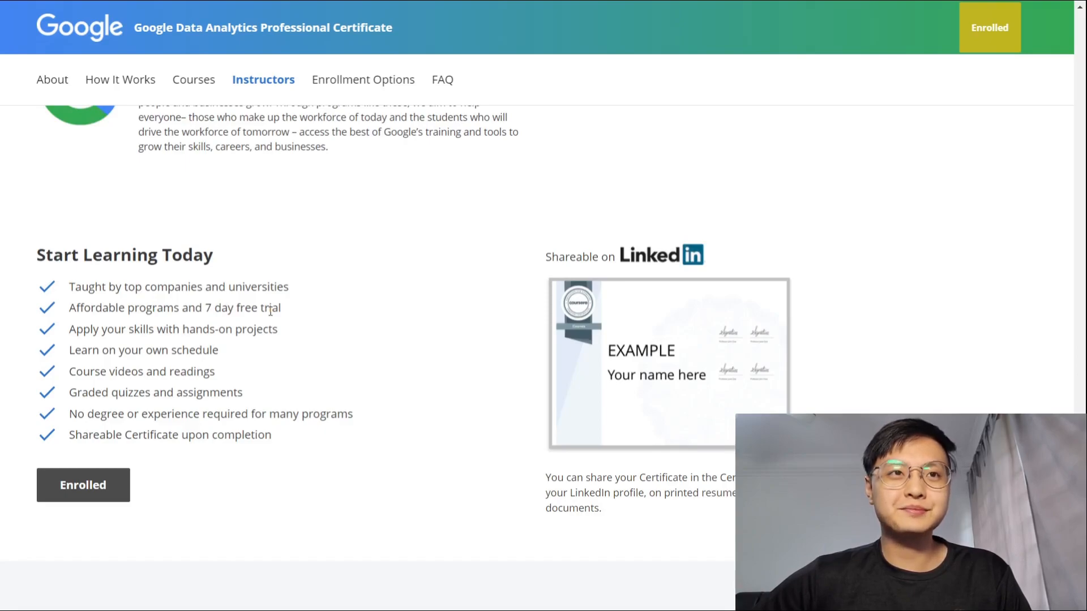
scroll("down", 3)
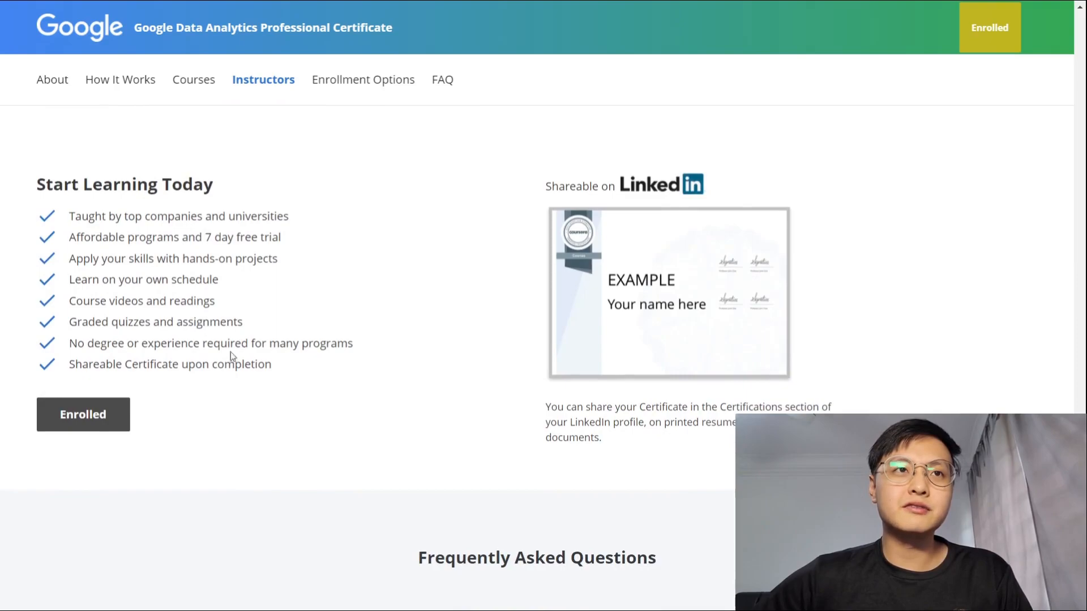
left_click_drag(113, 364, 272, 364)
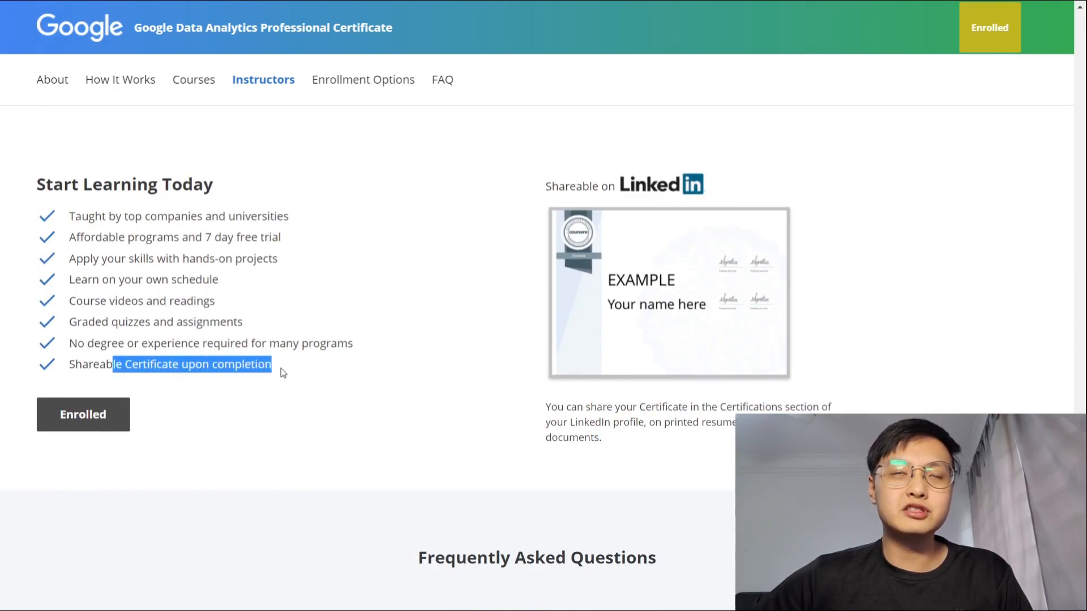
left_click(277, 363)
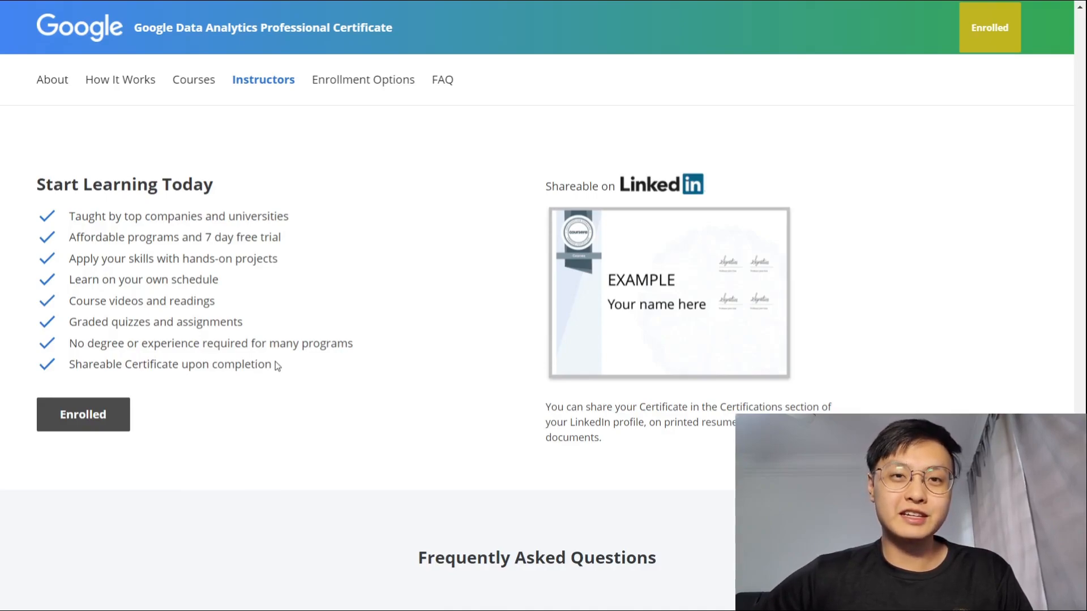
Scroll to Frequently Asked Questions and expand 'What will I be able to do' answer.
scroll("down", 3)
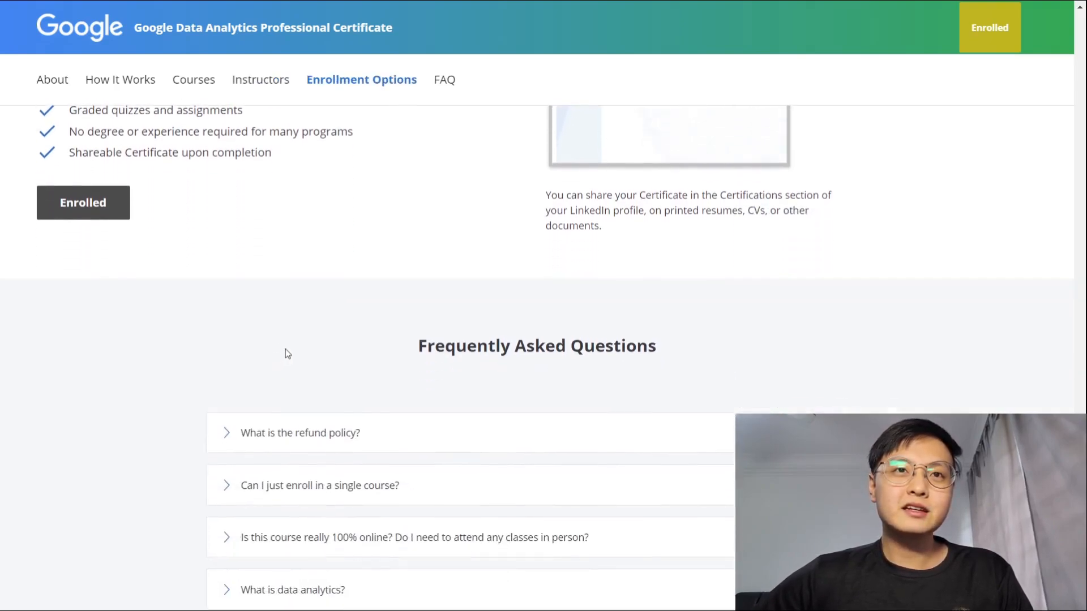
scroll("down", 3)
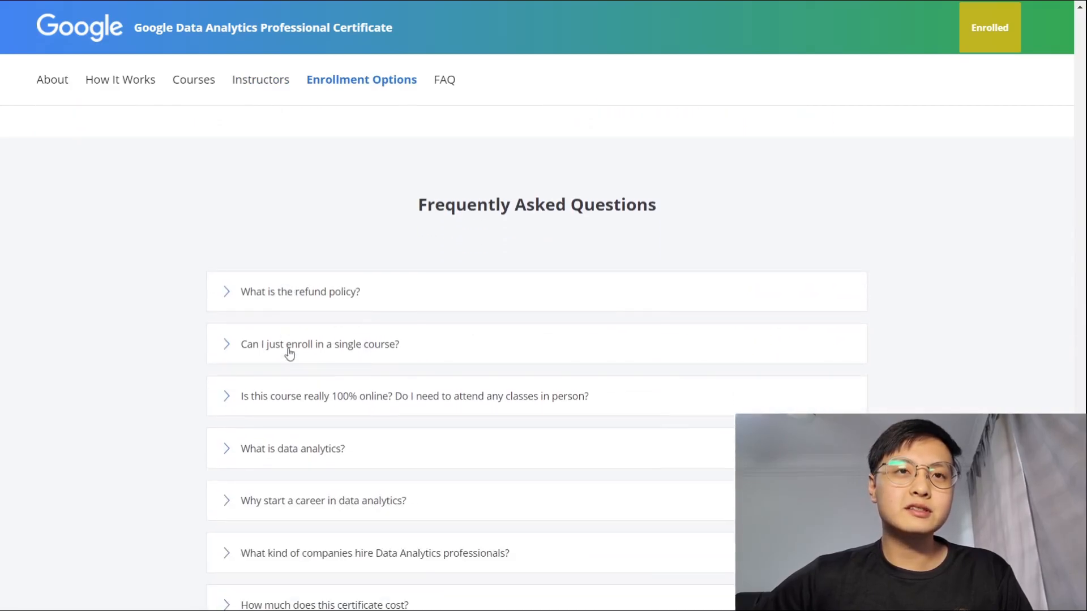
scroll("down", 3)
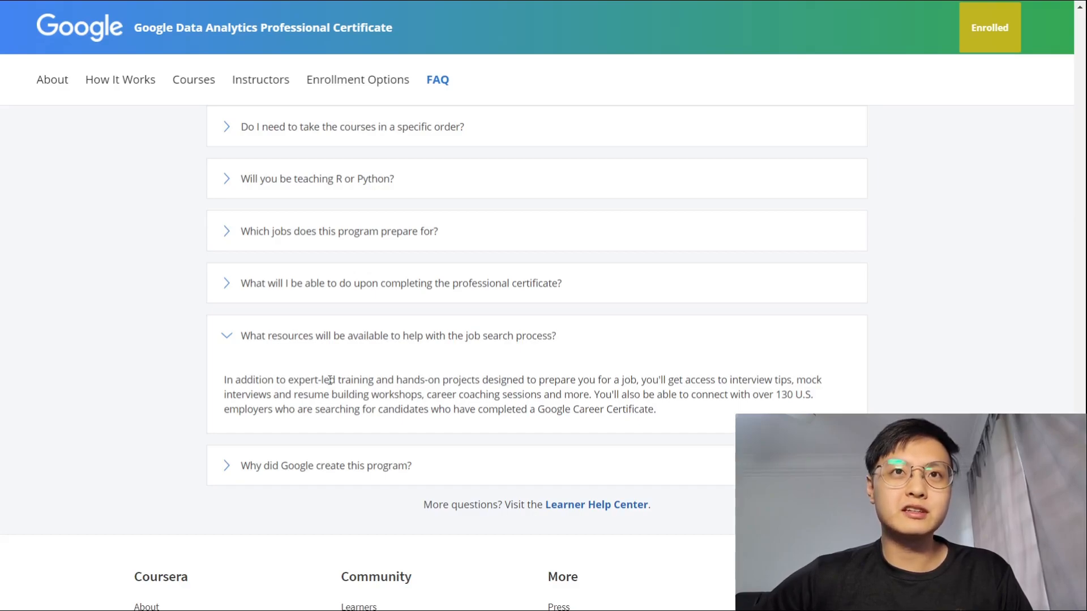
left_click(401, 283)
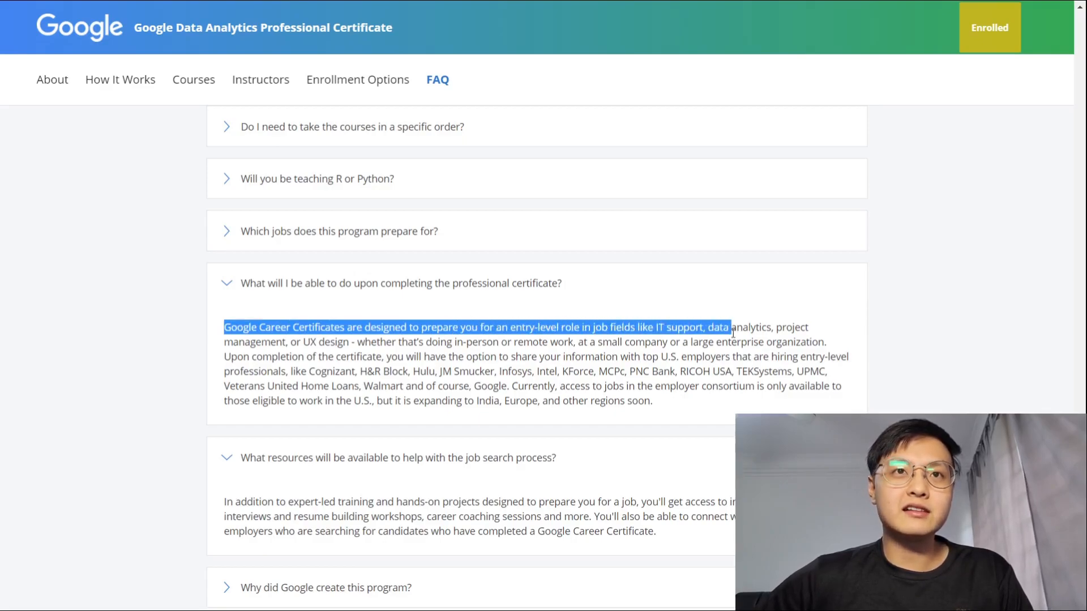
left_click(536, 353)
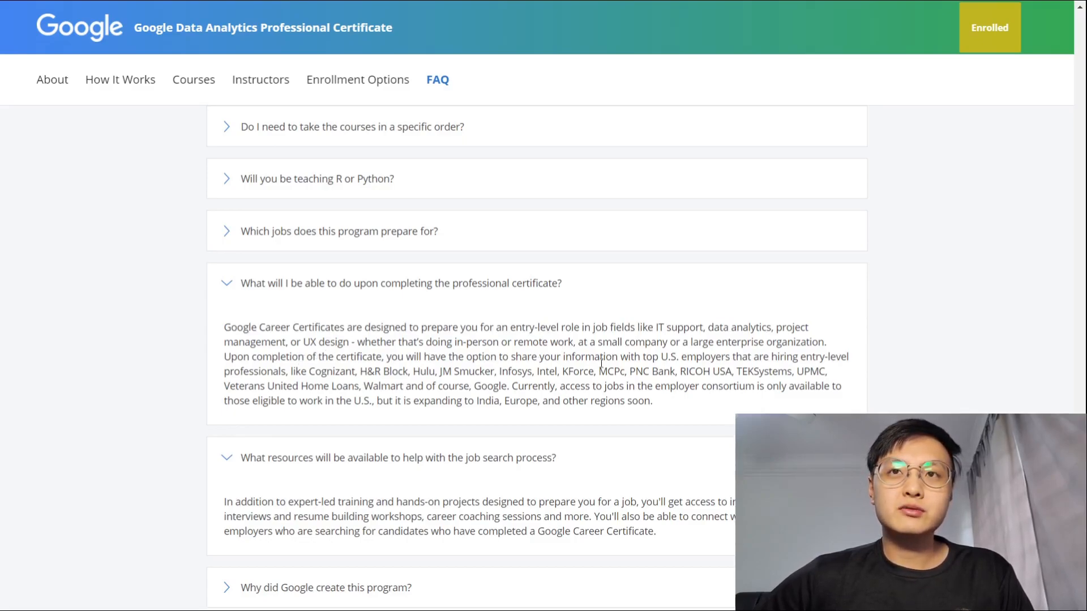
Highlight the answer's passage about hiring U.S. employers through to its end.
left_click_drag(650, 356, 817, 371)
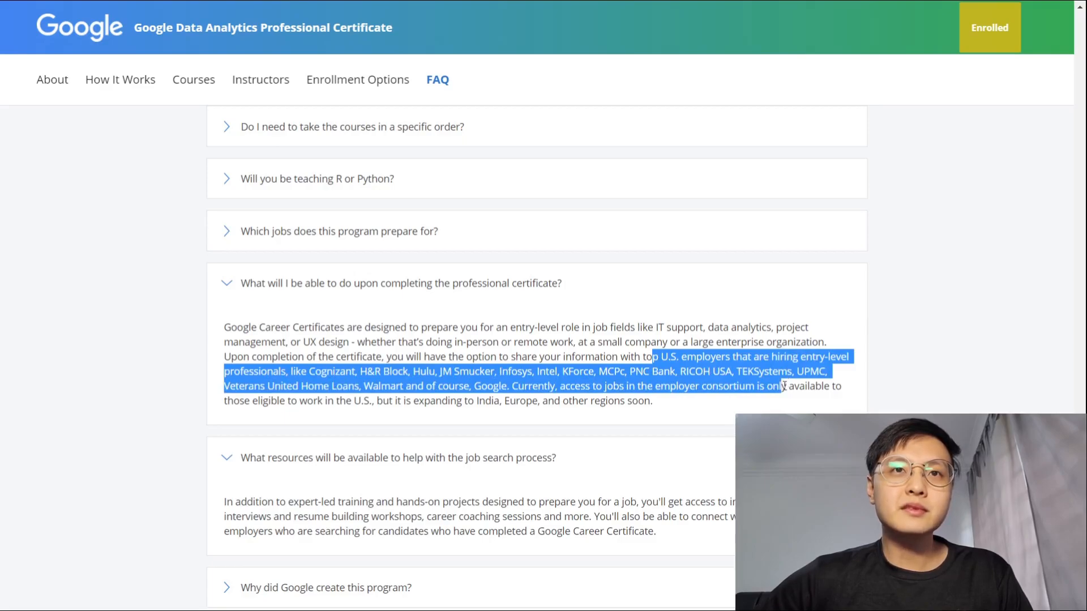
left_click_drag(783, 386, 650, 400)
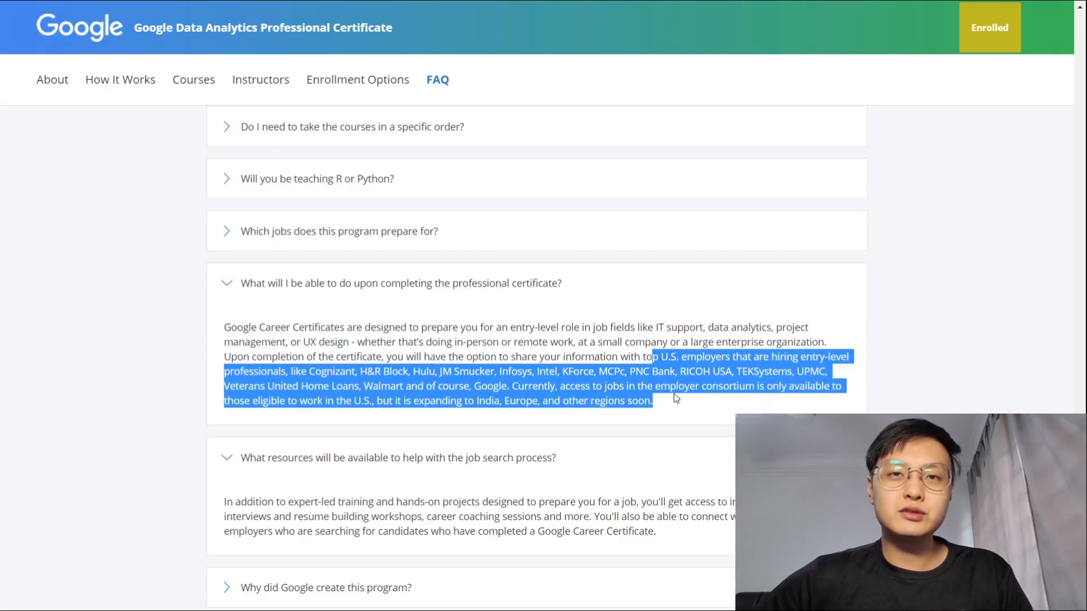
left_click(651, 385)
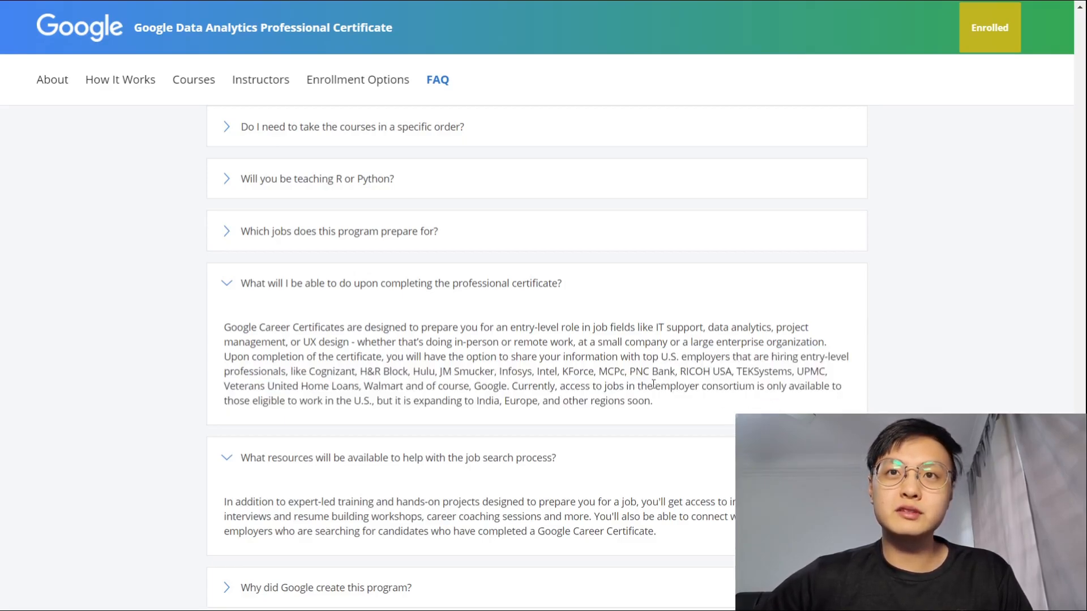
left_click_drag(400, 386, 645, 386)
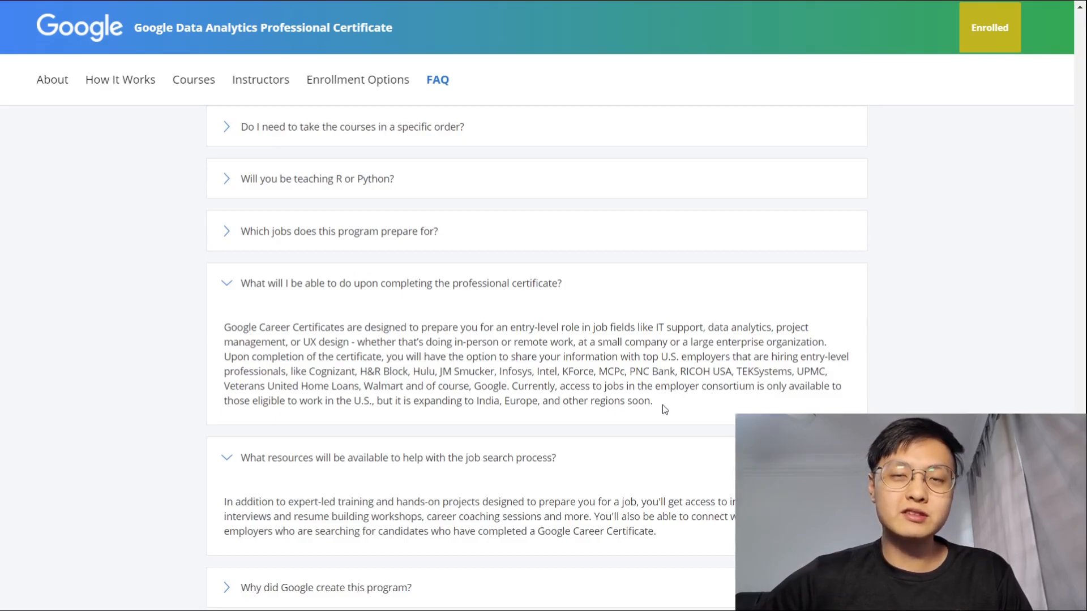
Expand the certificate cost answer and highlight the $39/month U.S. and Canada price.
scroll("up", 3)
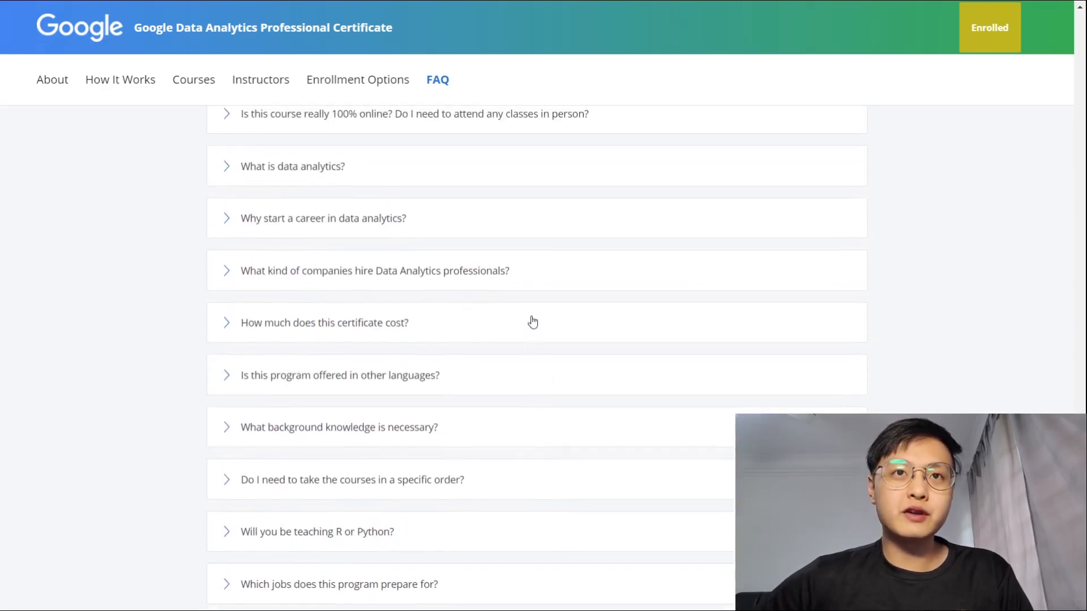
left_click(324, 322)
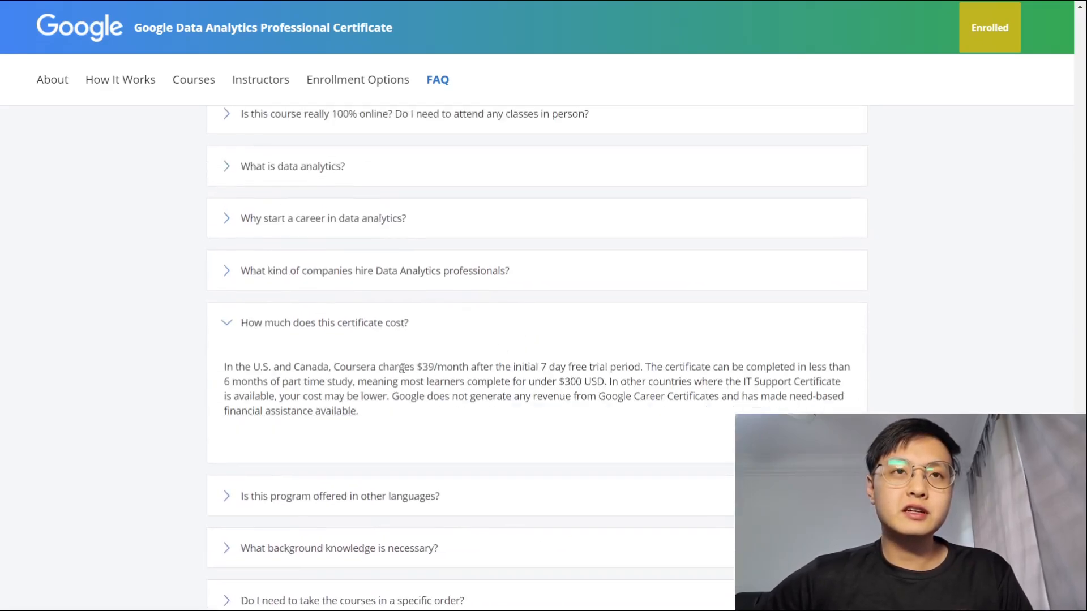
left_click_drag(239, 367, 390, 367)
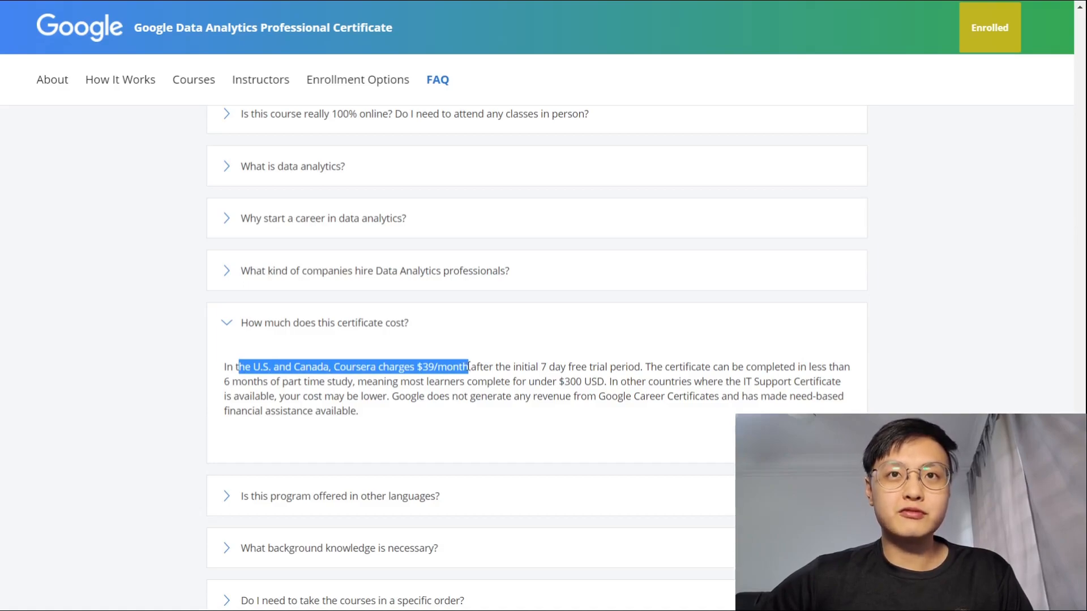
left_click(391, 370)
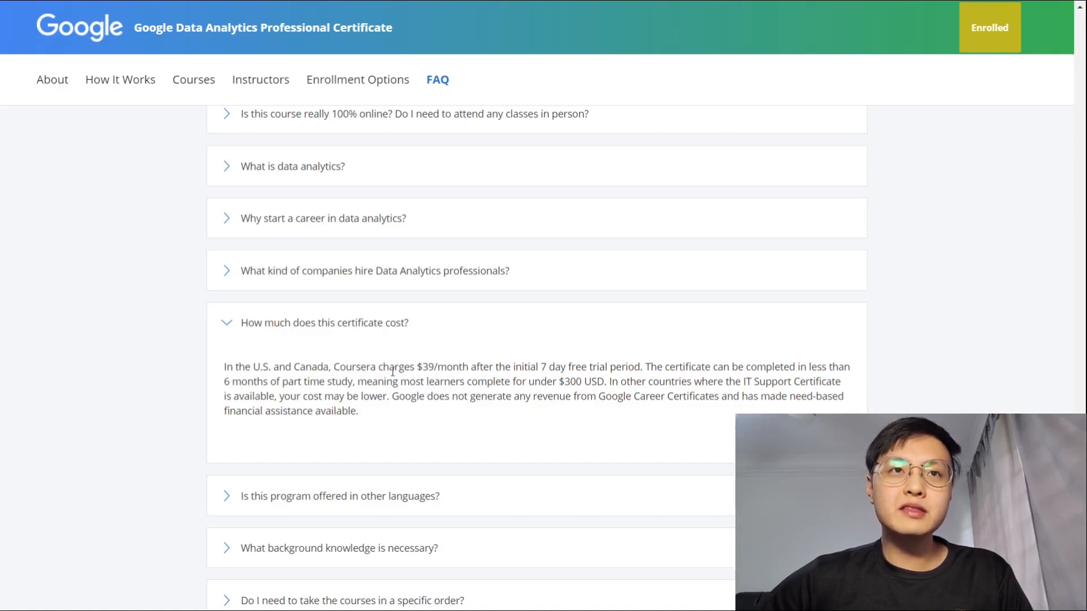
Highlight the answer's notes on other countries' pricing and Google's revenue.
left_click_drag(224, 381, 352, 381)
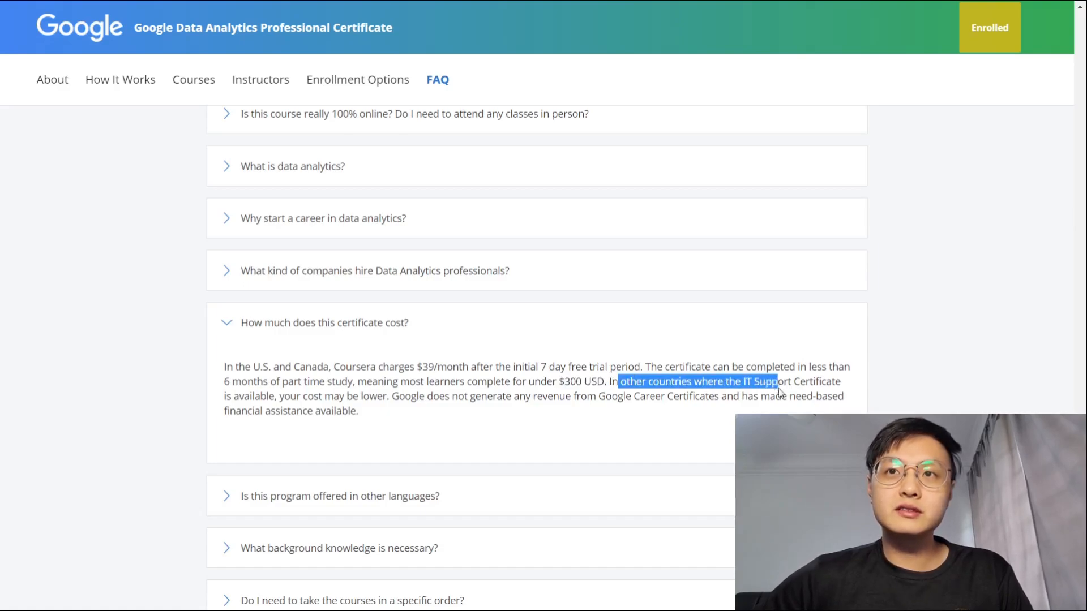
left_click_drag(776, 381, 390, 396)
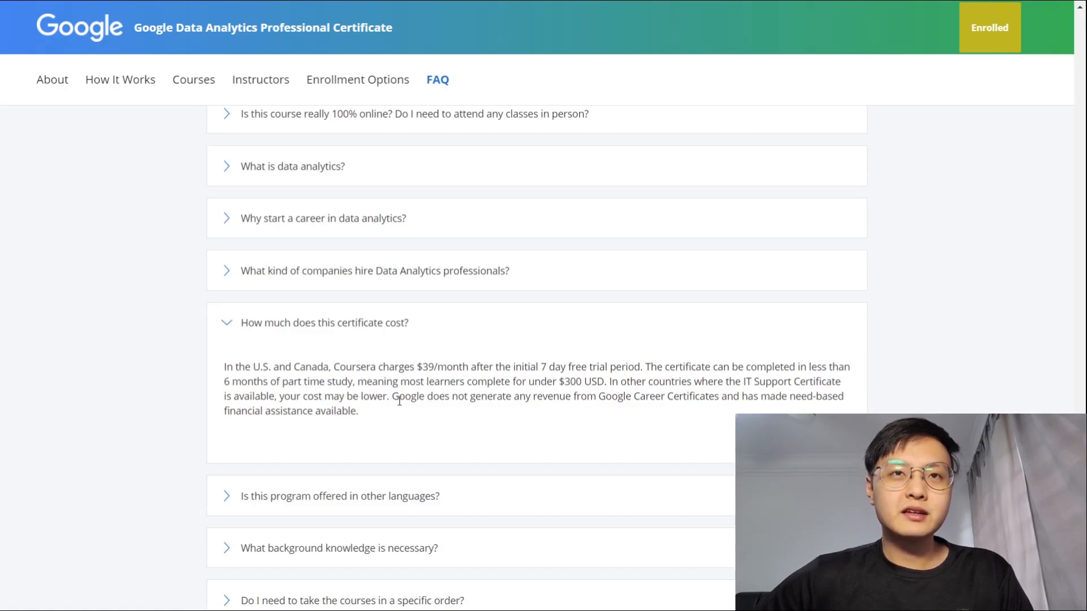
left_click_drag(393, 396, 455, 396)
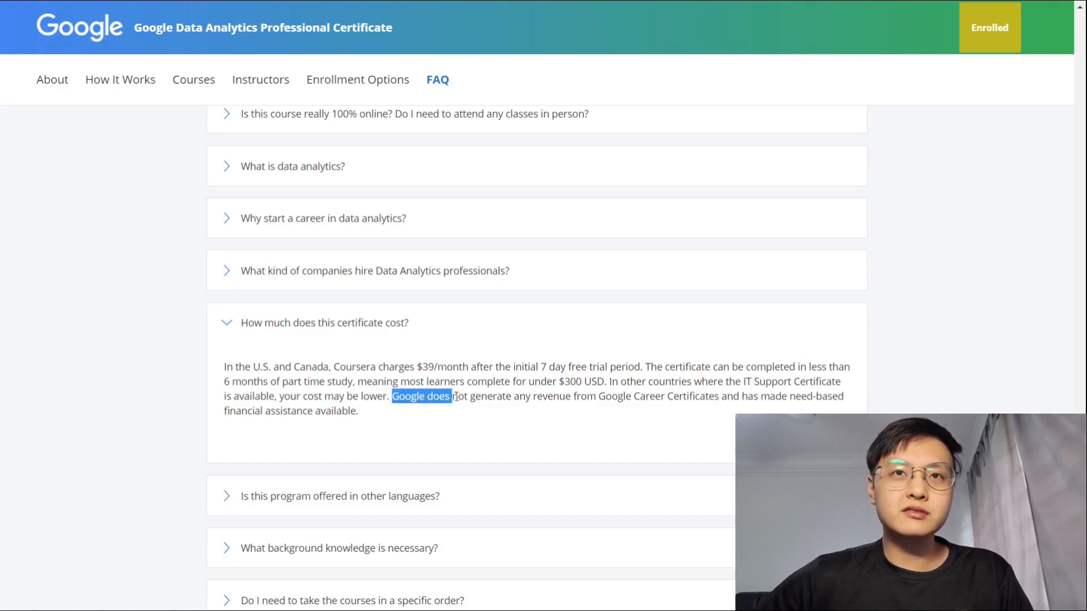
left_click_drag(394, 395, 674, 396)
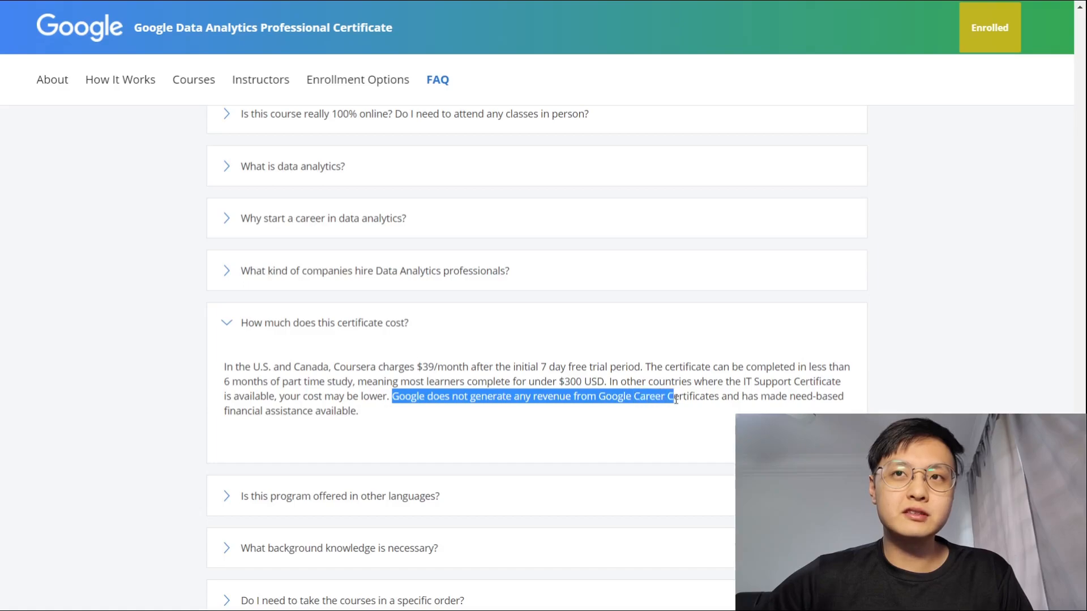